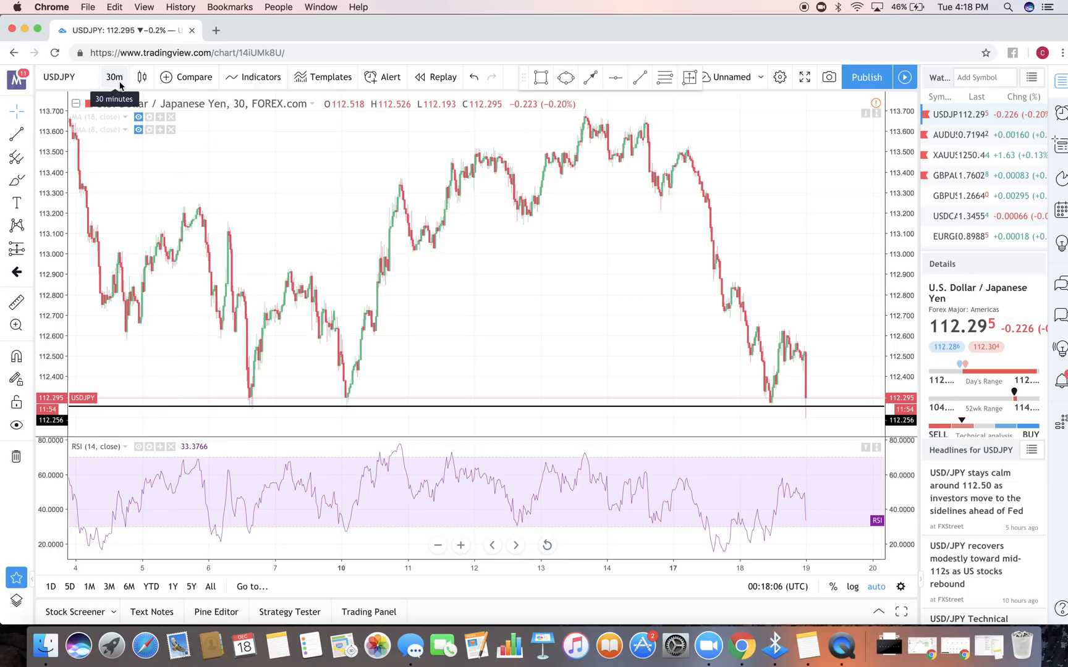
Switch the USDJPY chart to the 1-day interval and Line chart style
{"action": "left_click", "coordinate": [115, 76]}
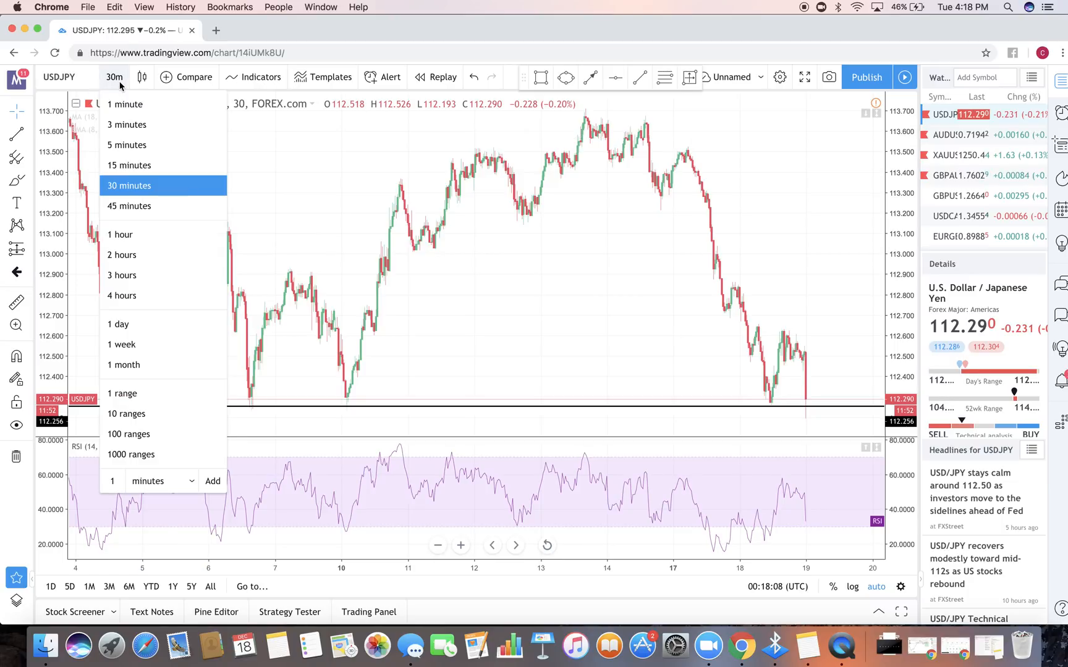
{"action": "left_click", "coordinate": [121, 295]}
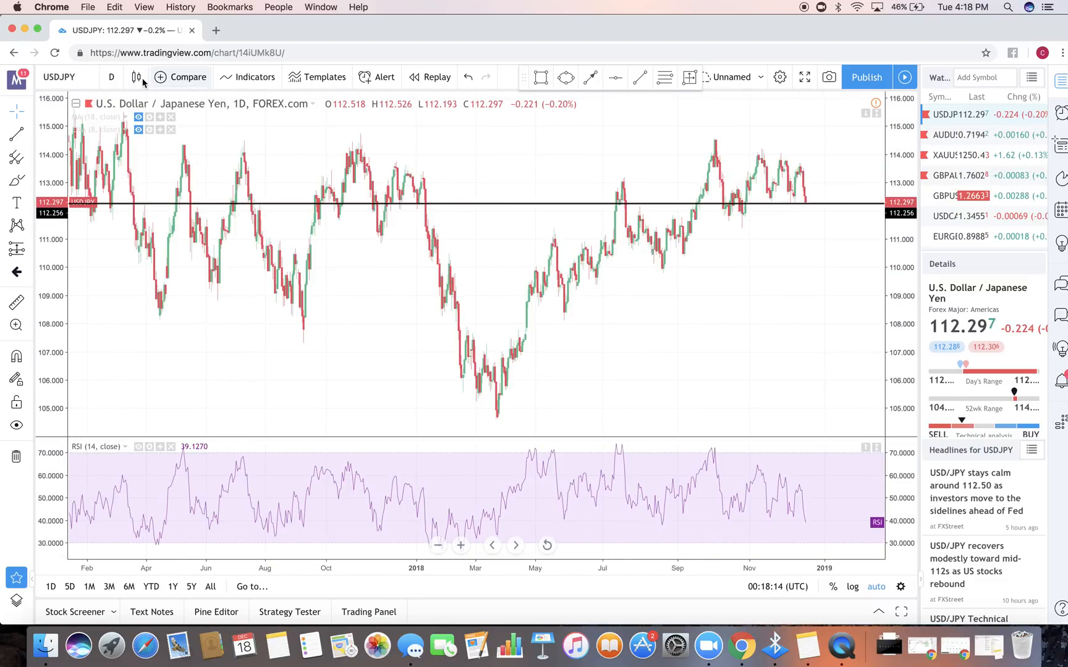
{"action": "left_click", "coordinate": [136, 76]}
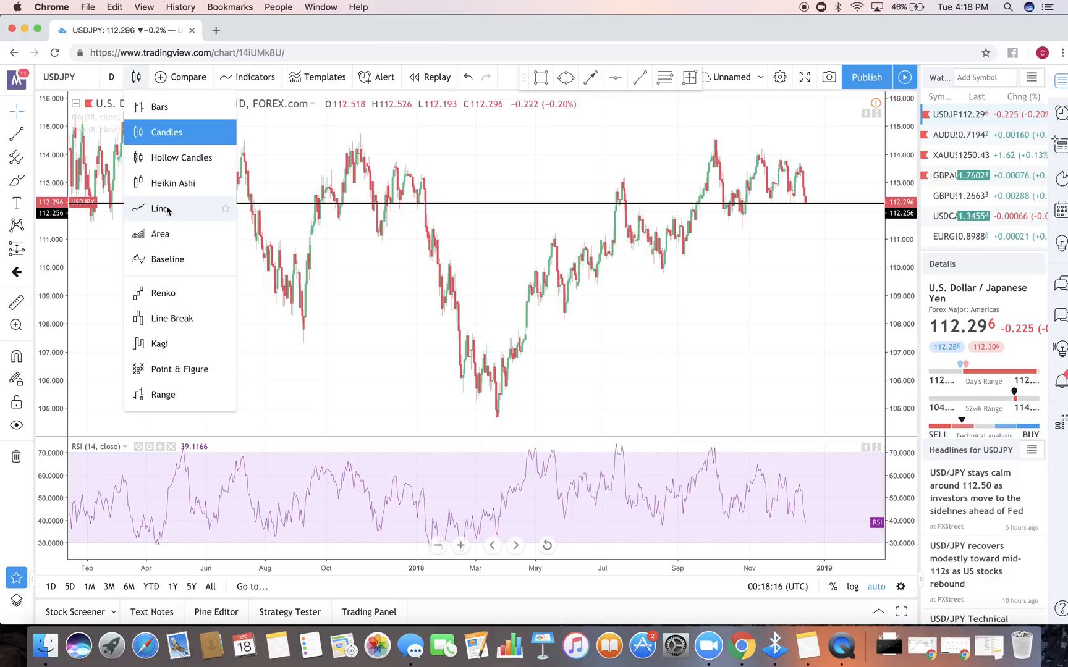
{"action": "left_click", "coordinate": [161, 208]}
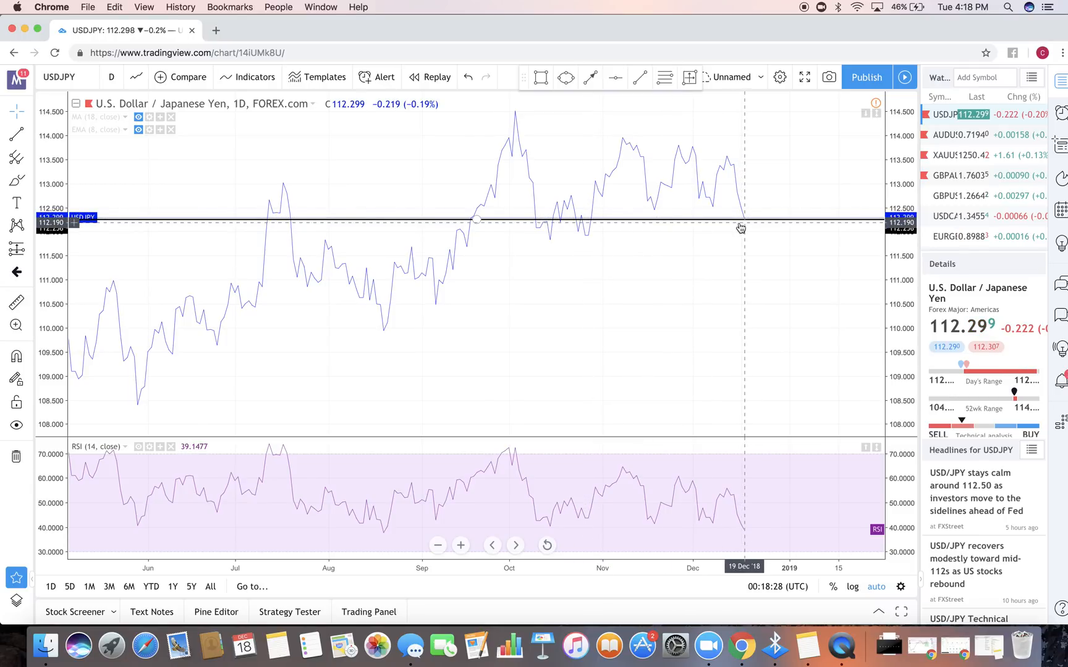
{"action": "mouse_move", "coordinate": [573, 225]}
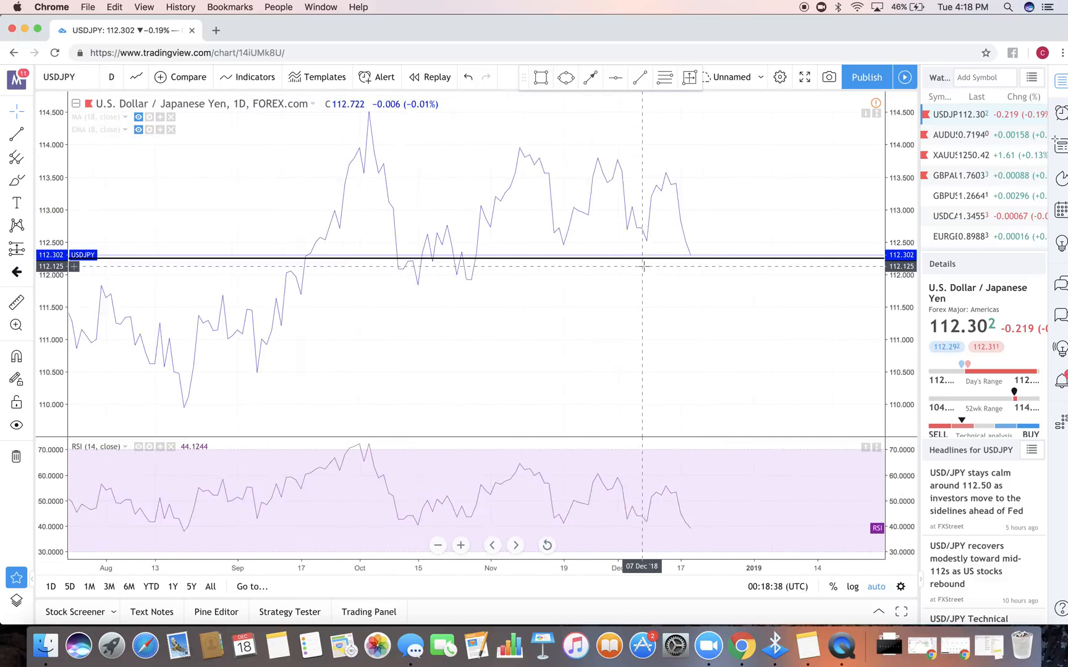
Fix the horizontal line's price at 112.250 and return the chart to Candles
{"action": "double_click", "coordinate": [476, 257]}
{"action": "type", "text": "112.250"}
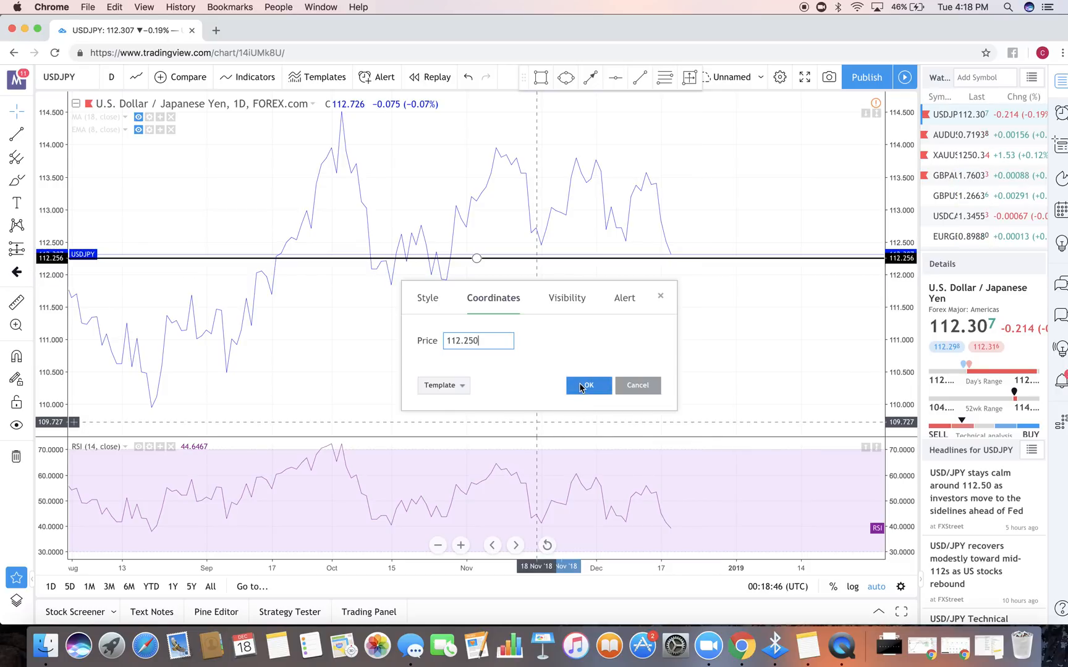
{"action": "left_click", "coordinate": [587, 386]}
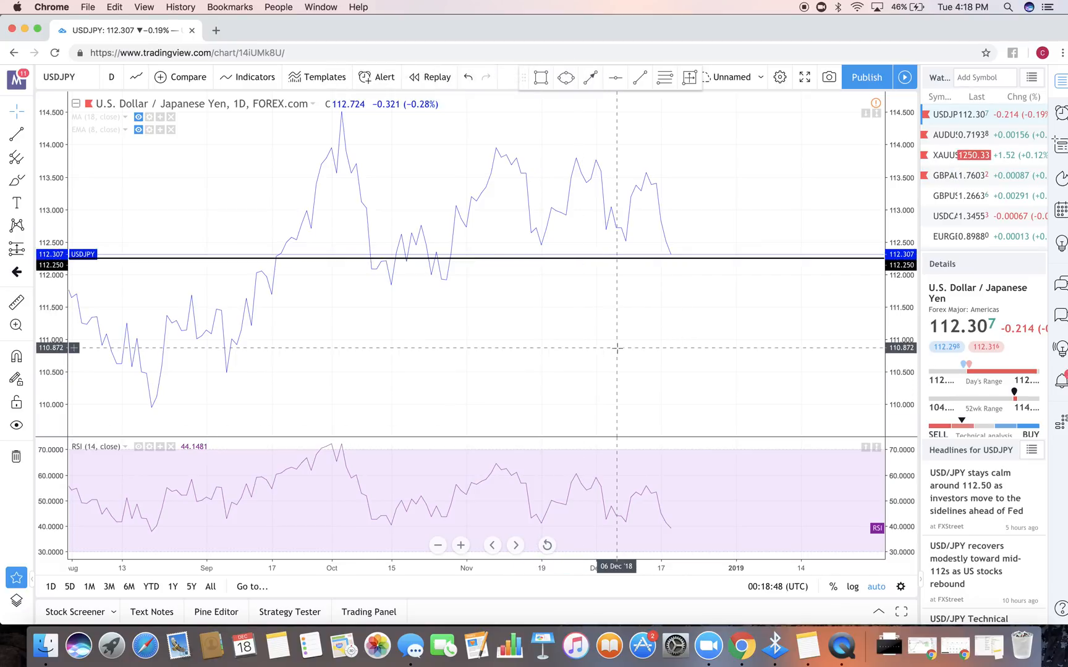
{"action": "left_click", "coordinate": [134, 76]}
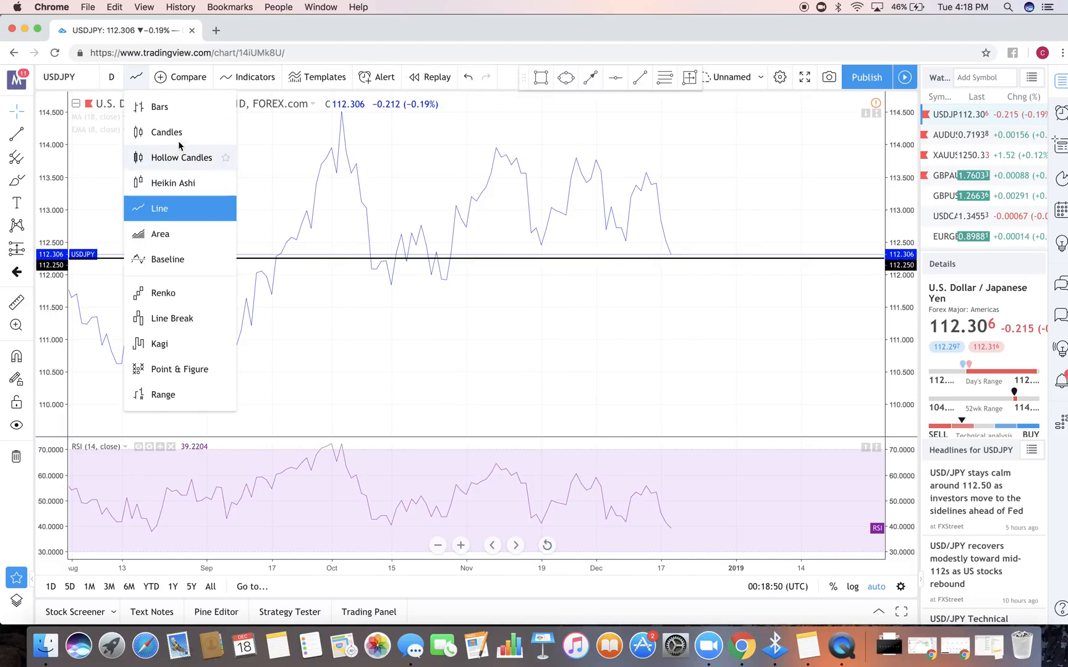
{"action": "left_click", "coordinate": [167, 132]}
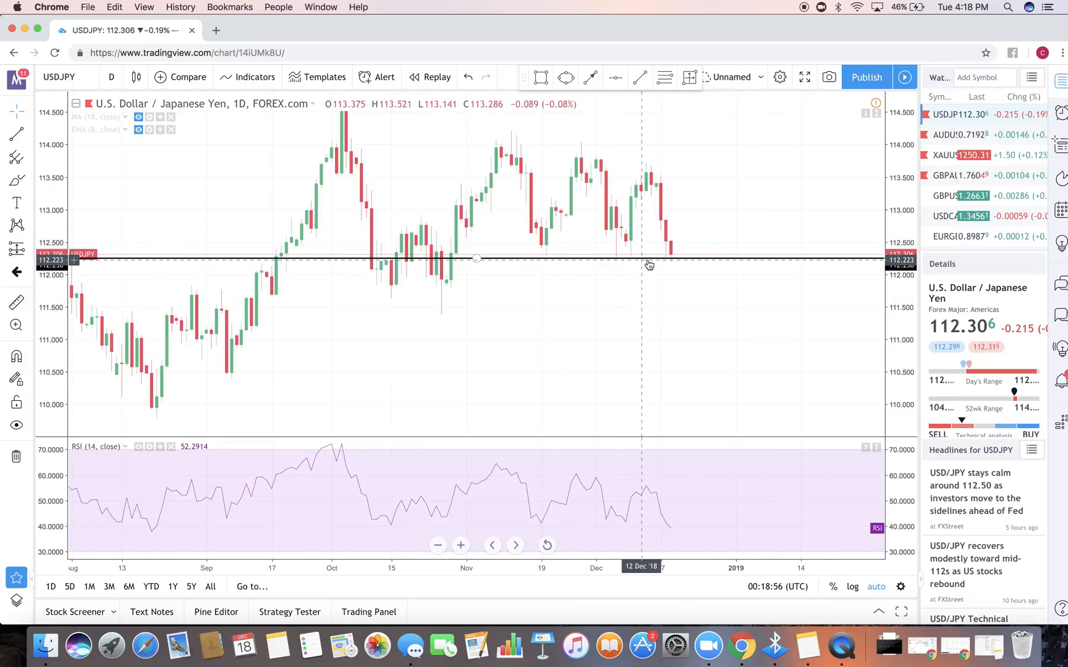
{"action": "mouse_move", "coordinate": [672, 264]}
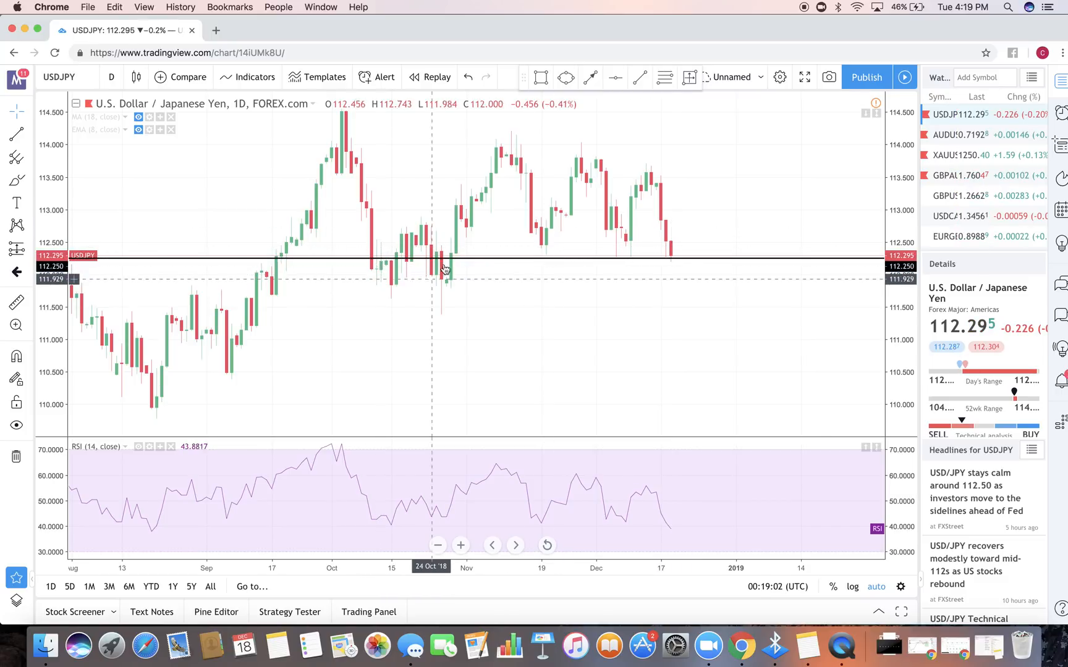
{"action": "mouse_move", "coordinate": [710, 253]}
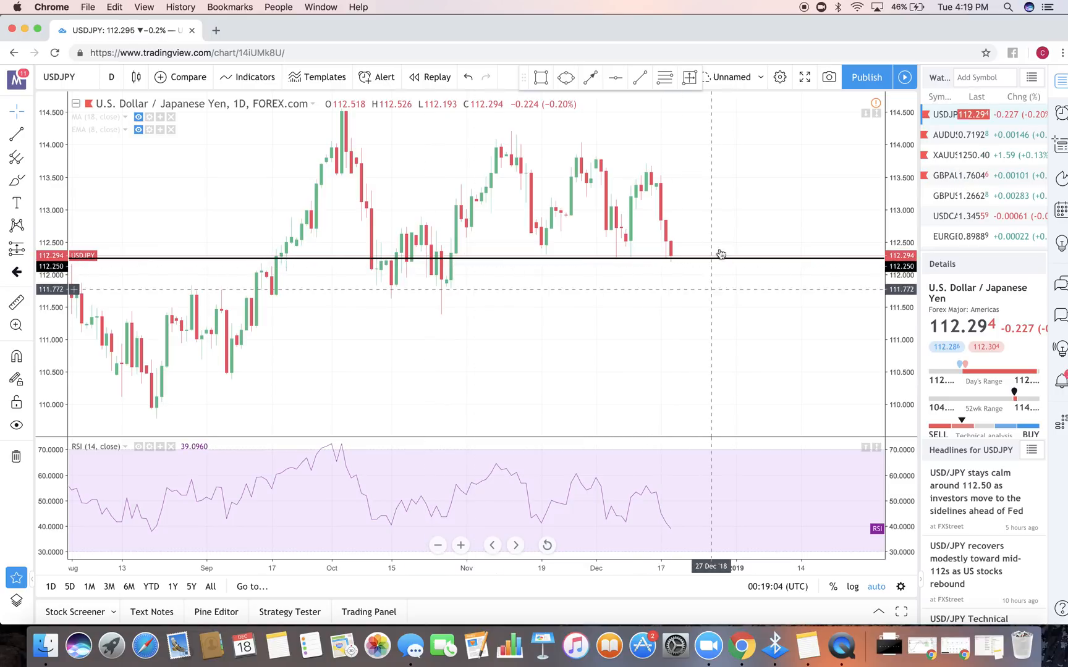
{"action": "mouse_move", "coordinate": [715, 302]}
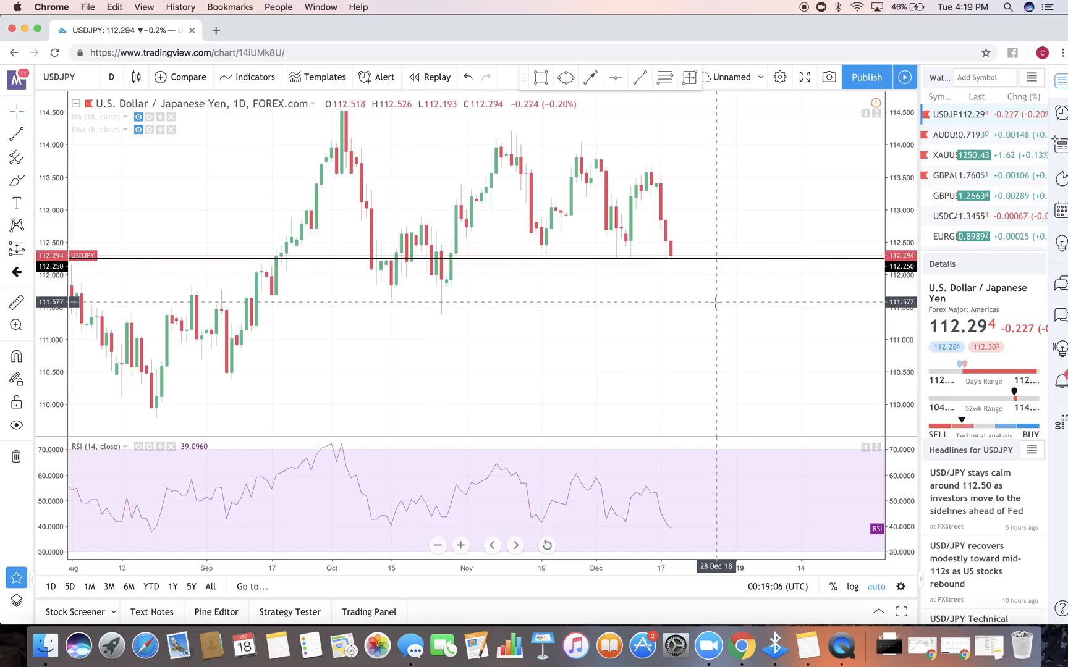
{"action": "mouse_move", "coordinate": [486, 206]}
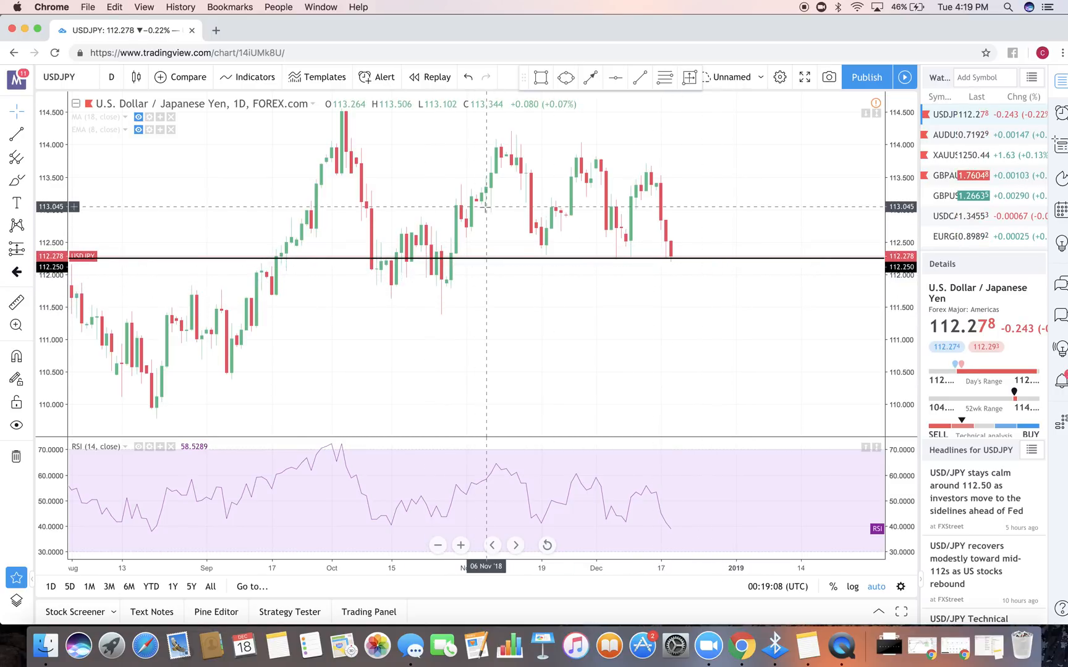
{"action": "mouse_move", "coordinate": [634, 485]}
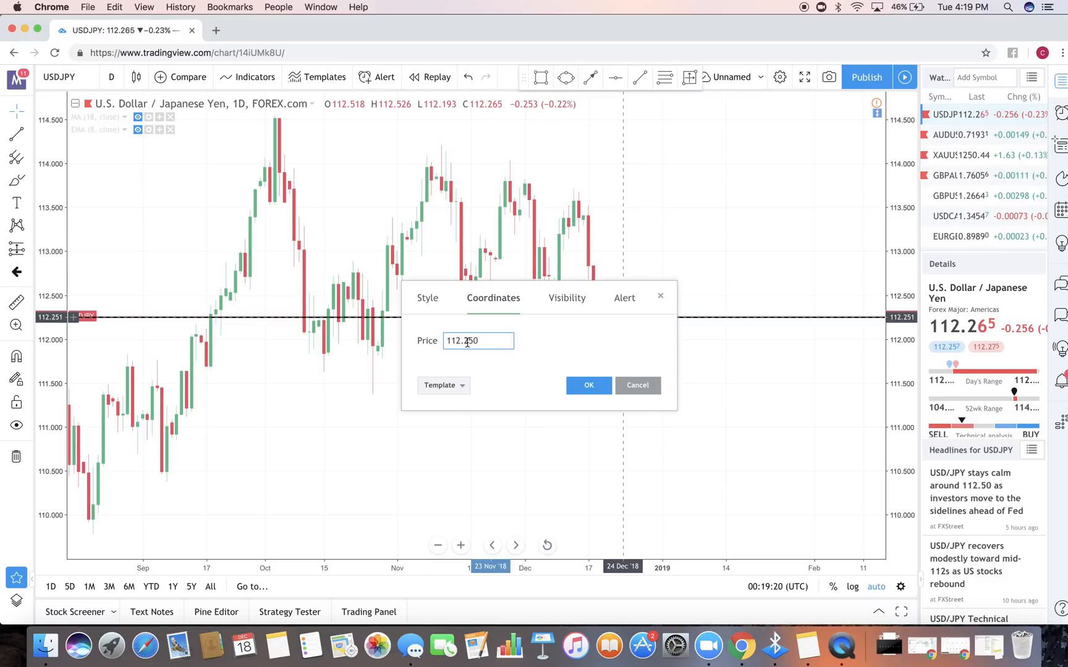
Label the 112.250 support line 'Daily (T)' through its Style settings
{"action": "left_click", "coordinate": [427, 298]}
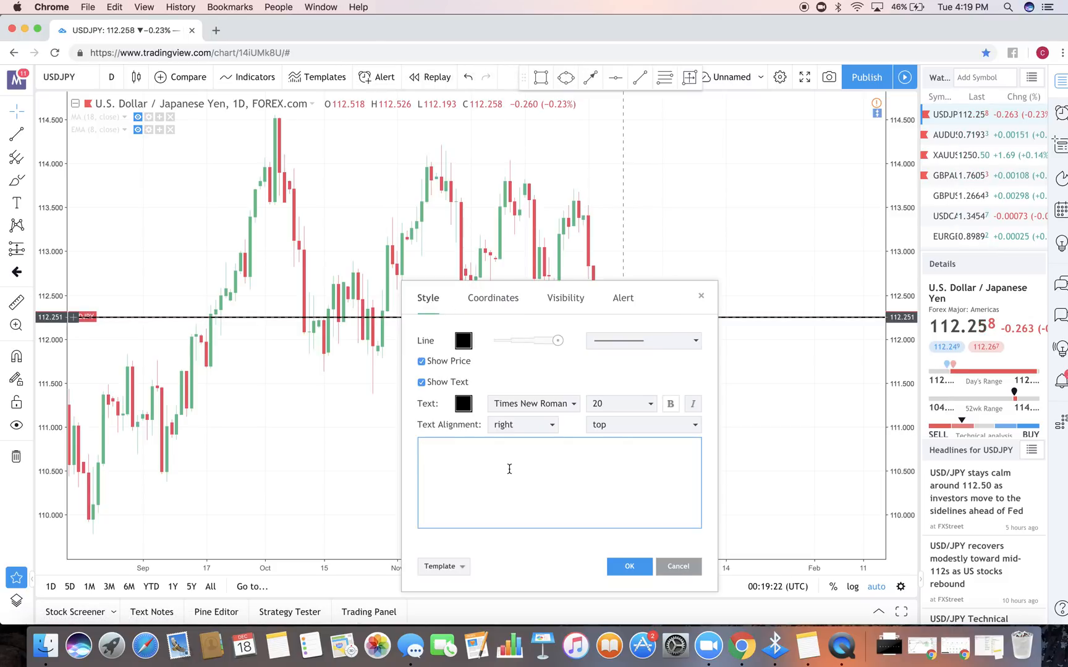
{"action": "type", "text": "DAil"}
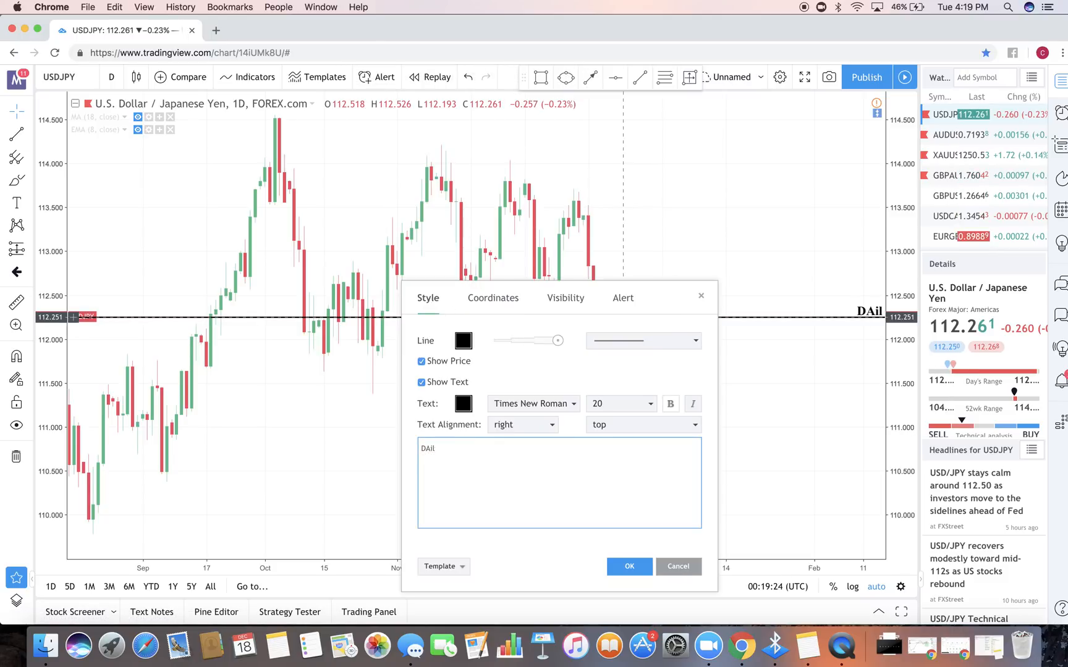
{"action": "key", "text": "Backspace"}
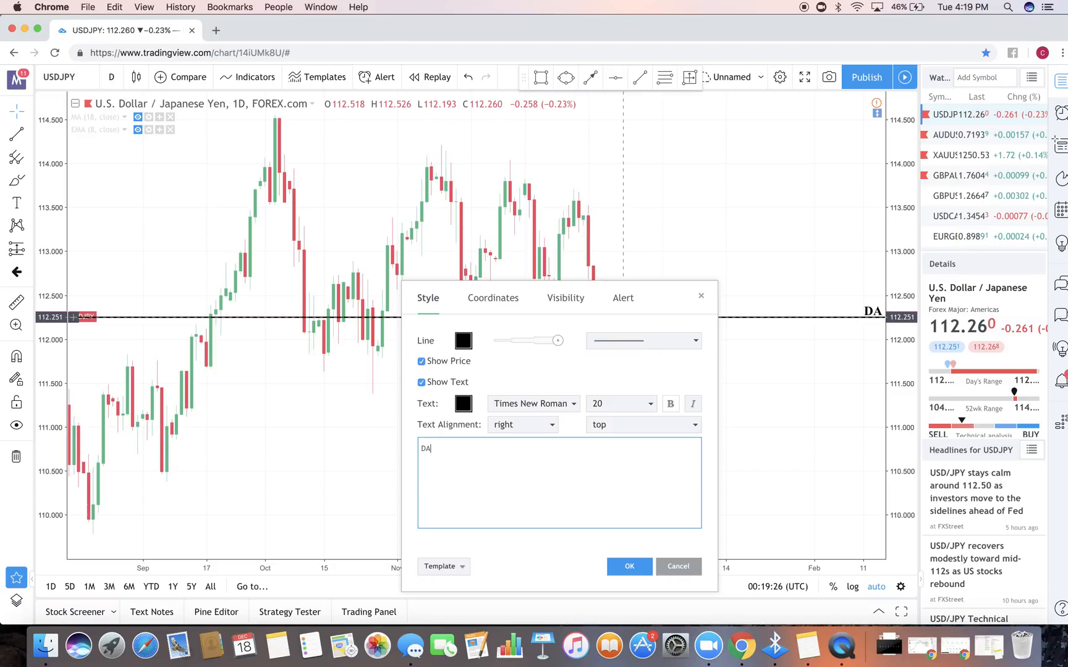
{"action": "type", "text": "a"}
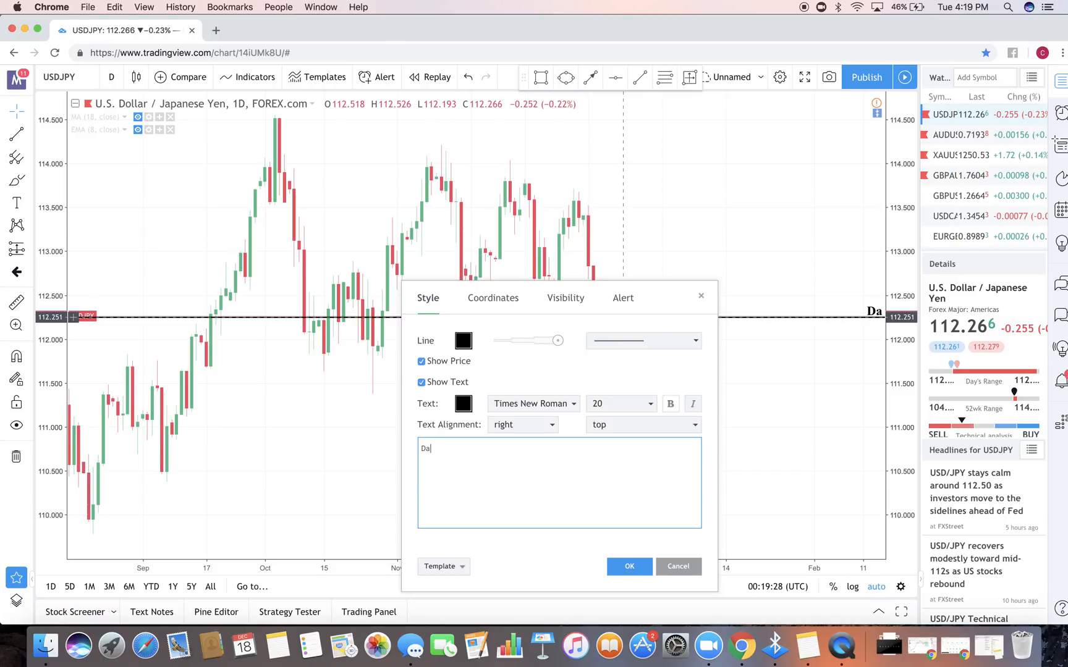
{"action": "type", "text": "ily"}
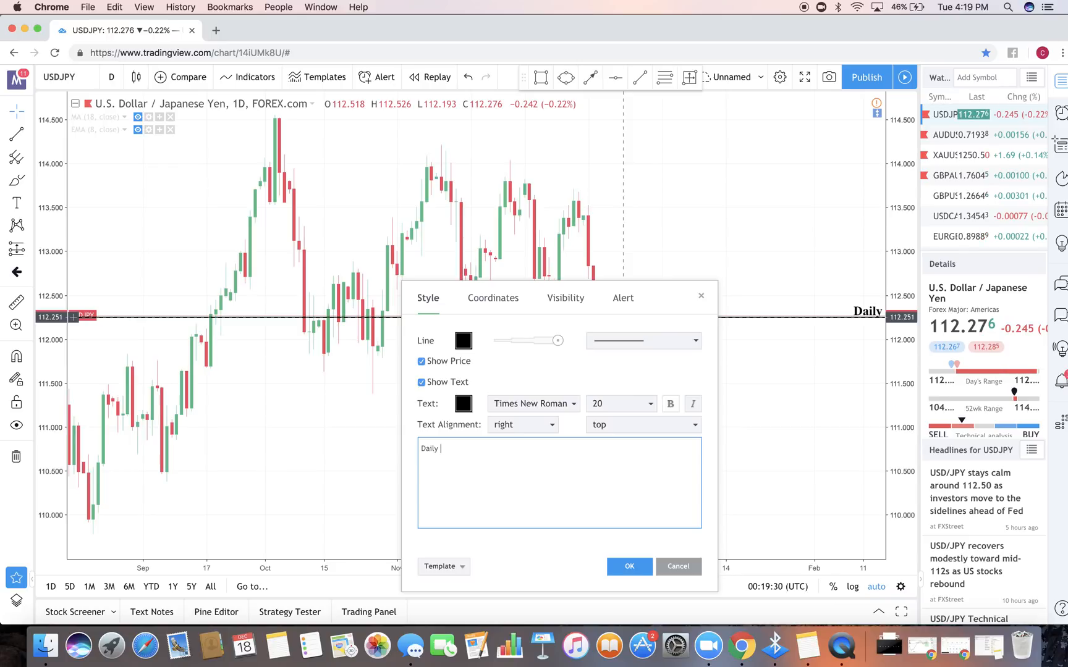
{"action": "type", "text": "(T)"}
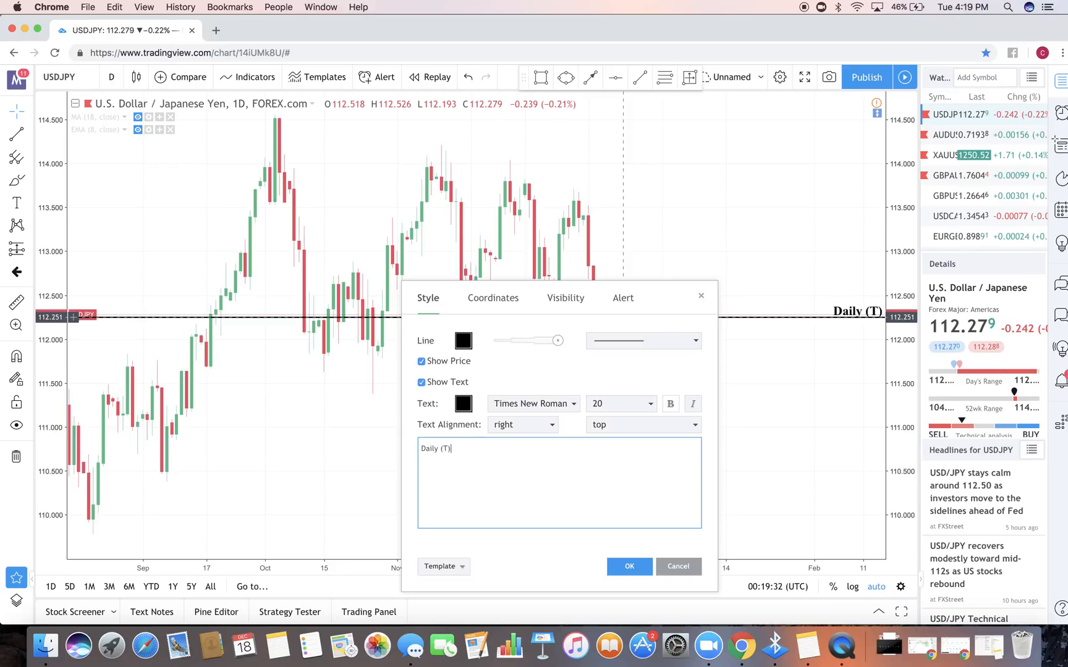
{"action": "left_click", "coordinate": [628, 566]}
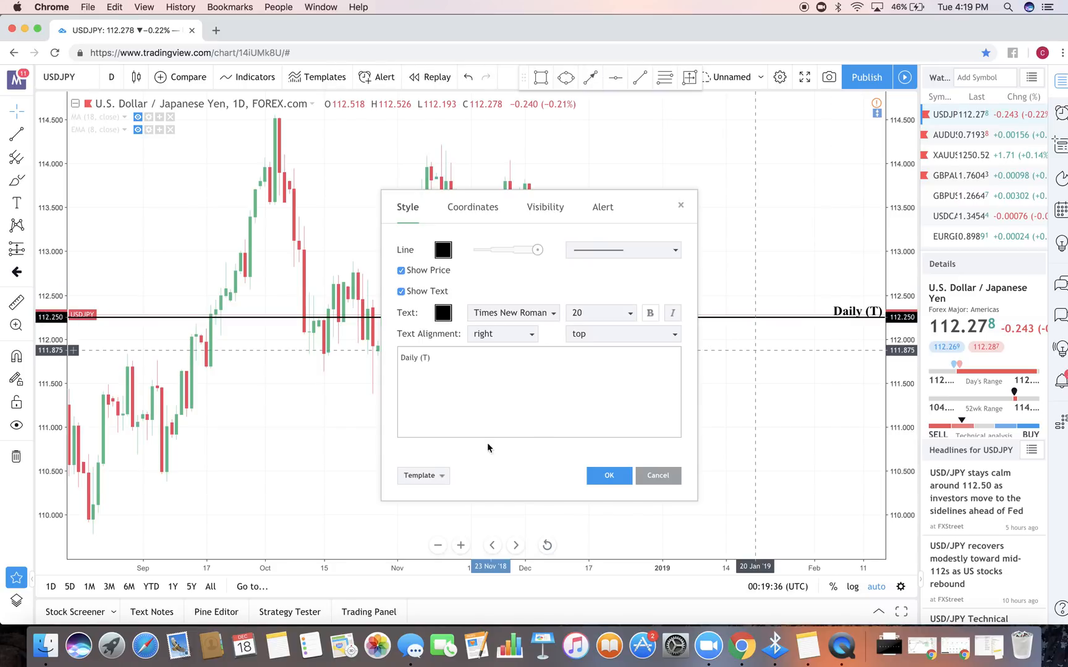
{"action": "left_click", "coordinate": [501, 334]}
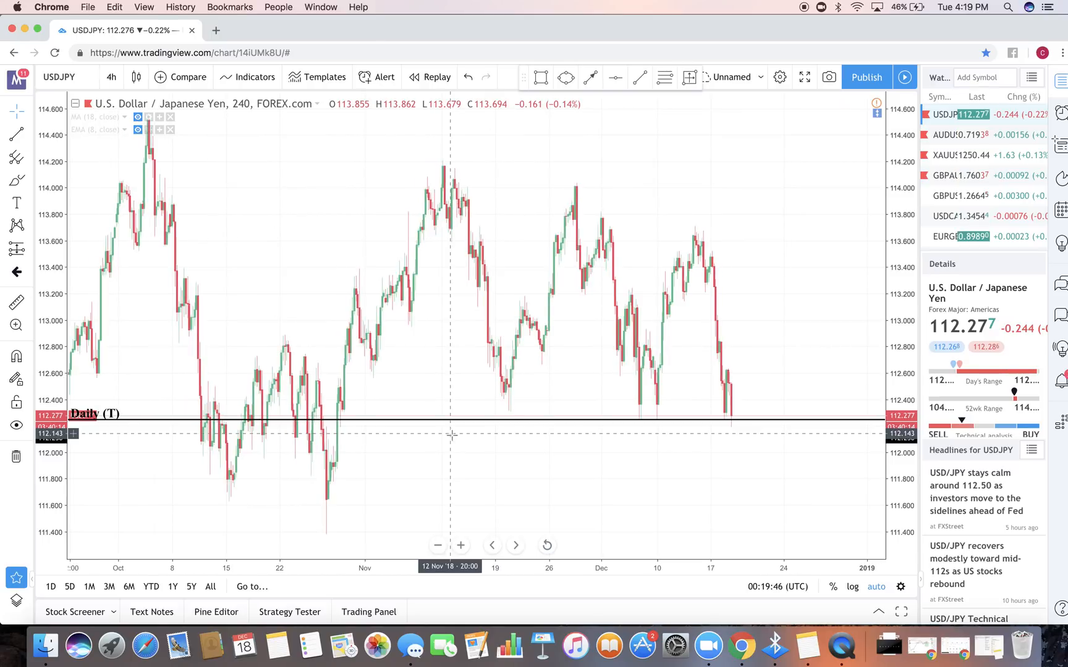
{"action": "mouse_move", "coordinate": [829, 428]}
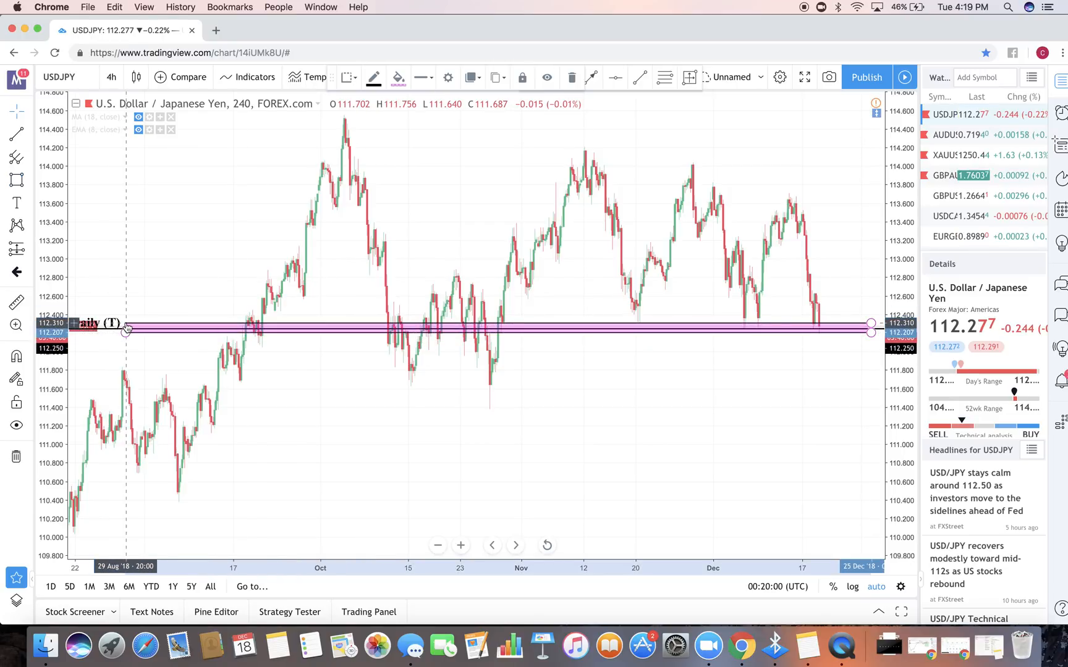
Adjust the purple Daily (T) zone's background fill and reshape its lower-right extent
{"action": "double_click", "coordinate": [126, 332]}
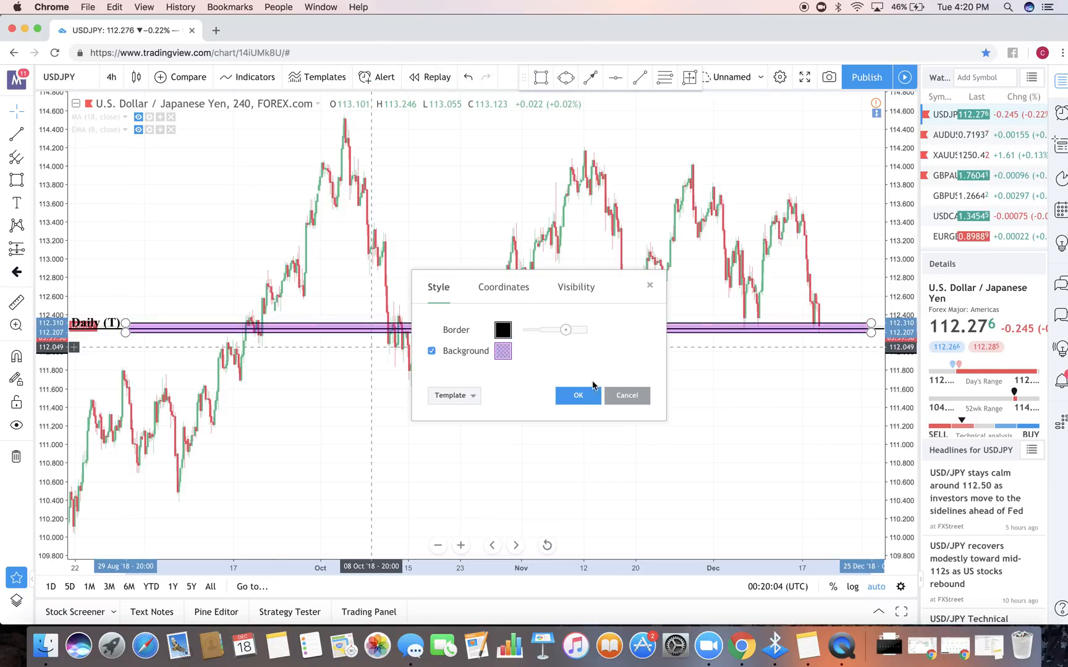
{"action": "left_click", "coordinate": [577, 395]}
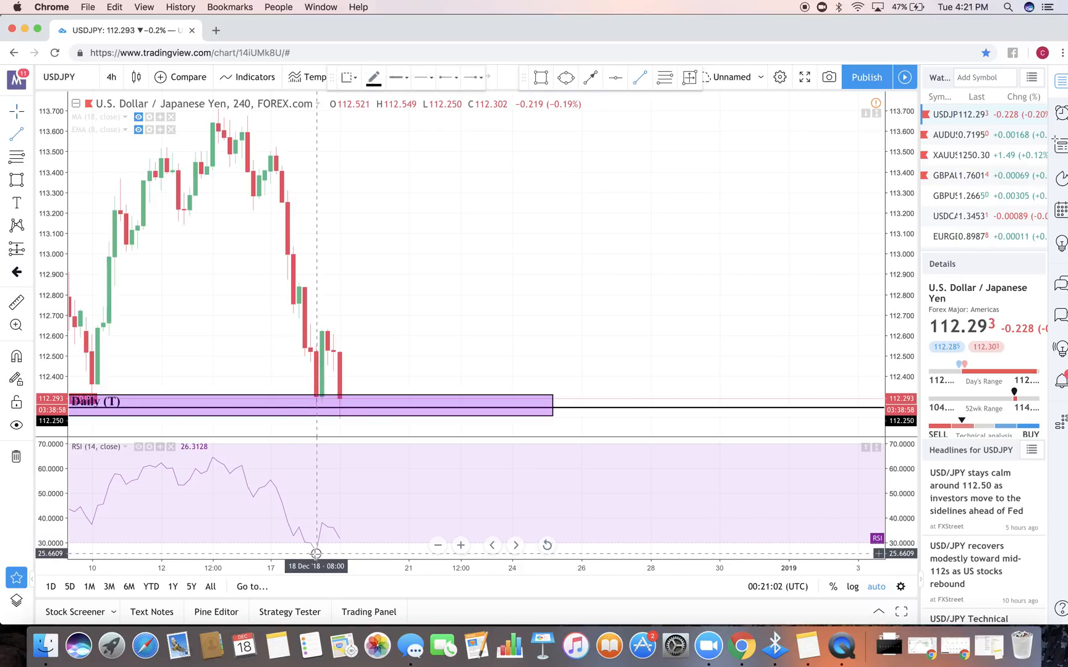
{"action": "left_click_drag", "start_coordinate": [315, 552], "coordinate": [368, 516]}
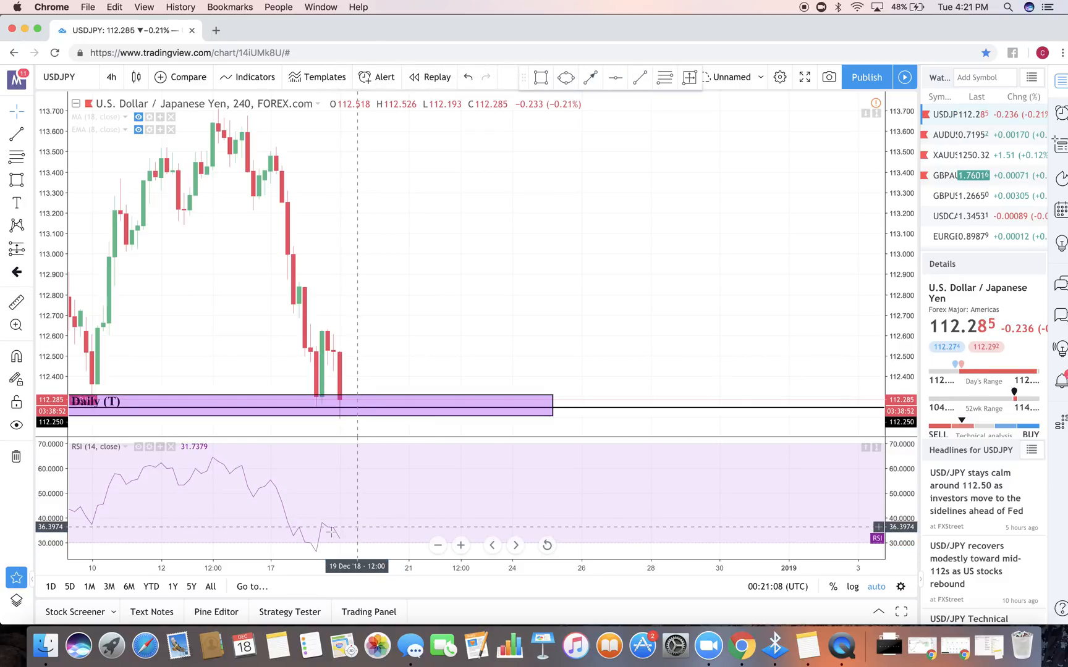
Switch to 1-hour candles and mark the mid-December drop with a red filled rectangle
{"action": "left_click", "coordinate": [111, 77]}
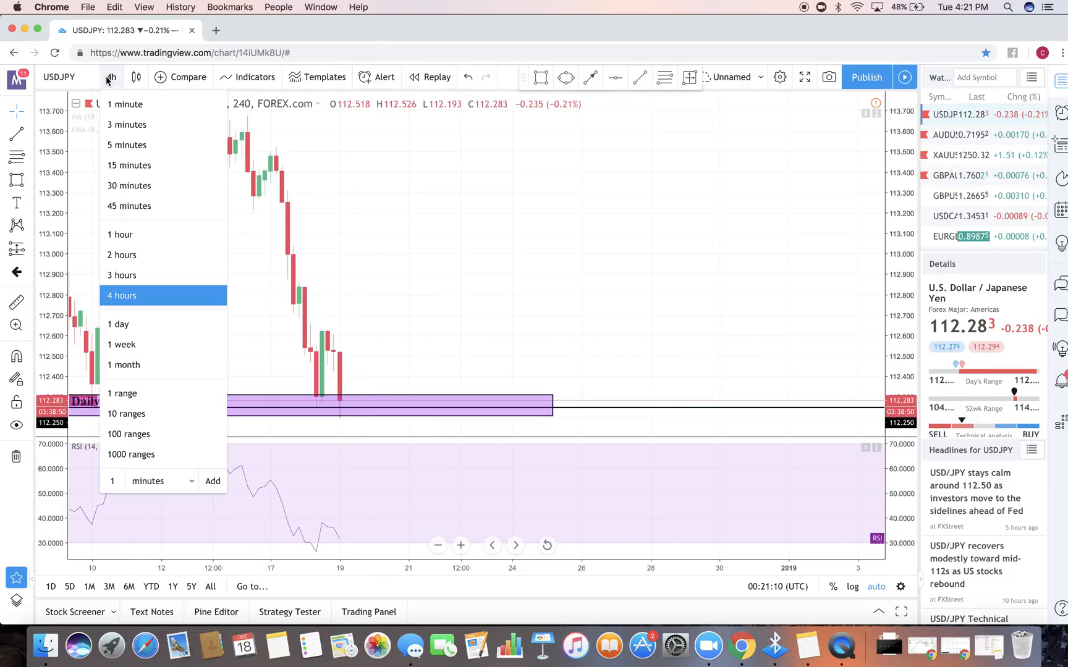
{"action": "left_click", "coordinate": [120, 234]}
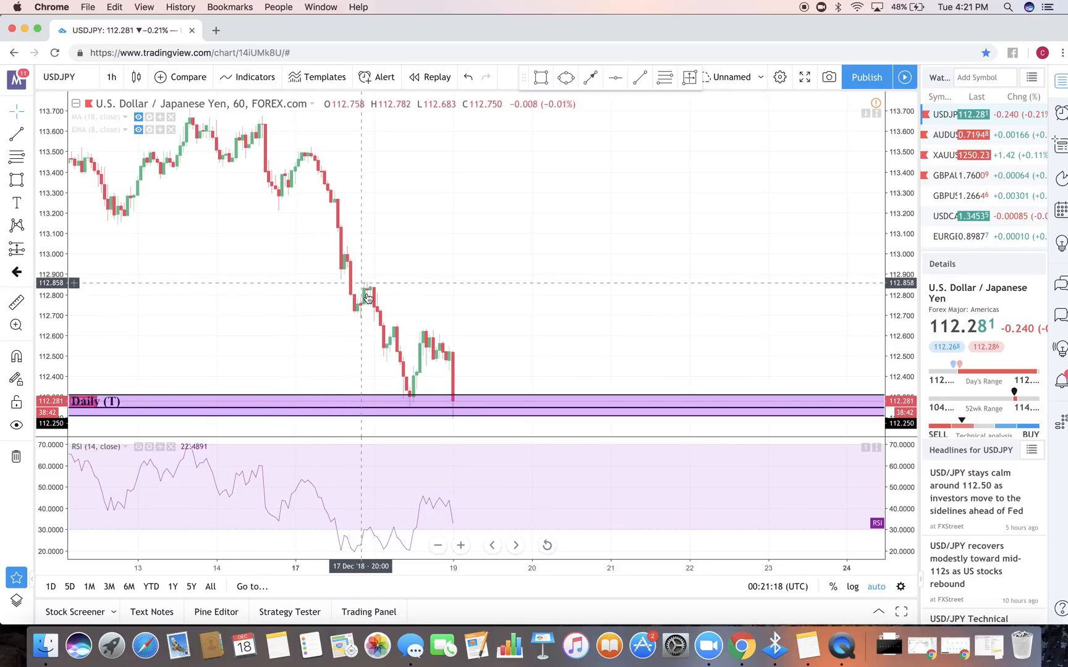
{"action": "mouse_move", "coordinate": [363, 552]}
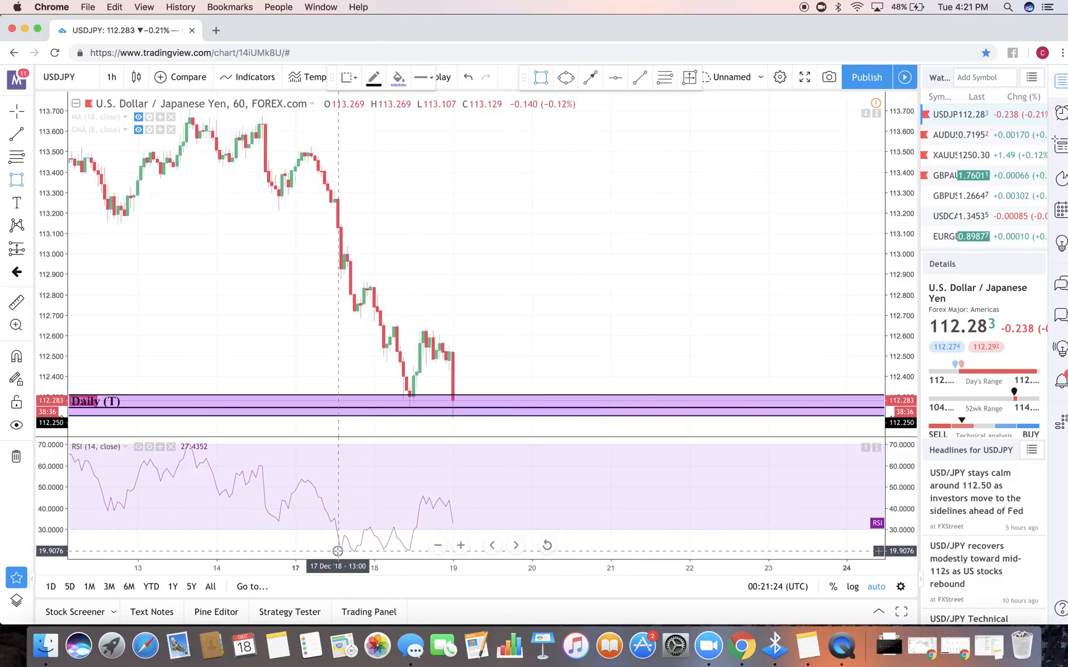
{"action": "left_click_drag", "start_coordinate": [338, 552], "coordinate": [383, 552]}
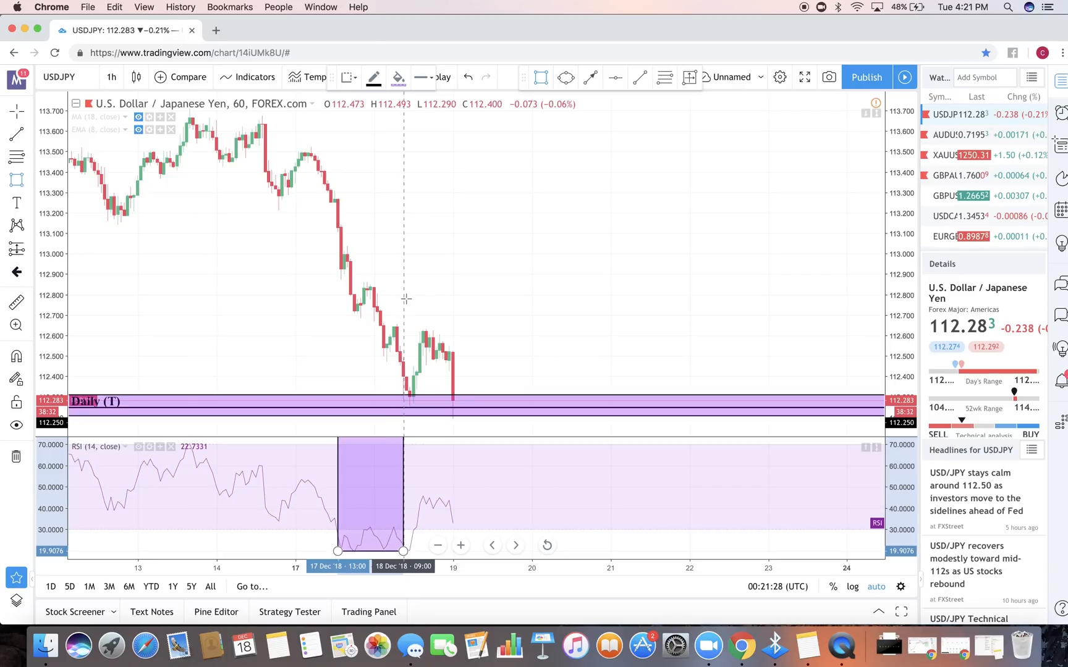
{"action": "mouse_move", "coordinate": [614, 143]}
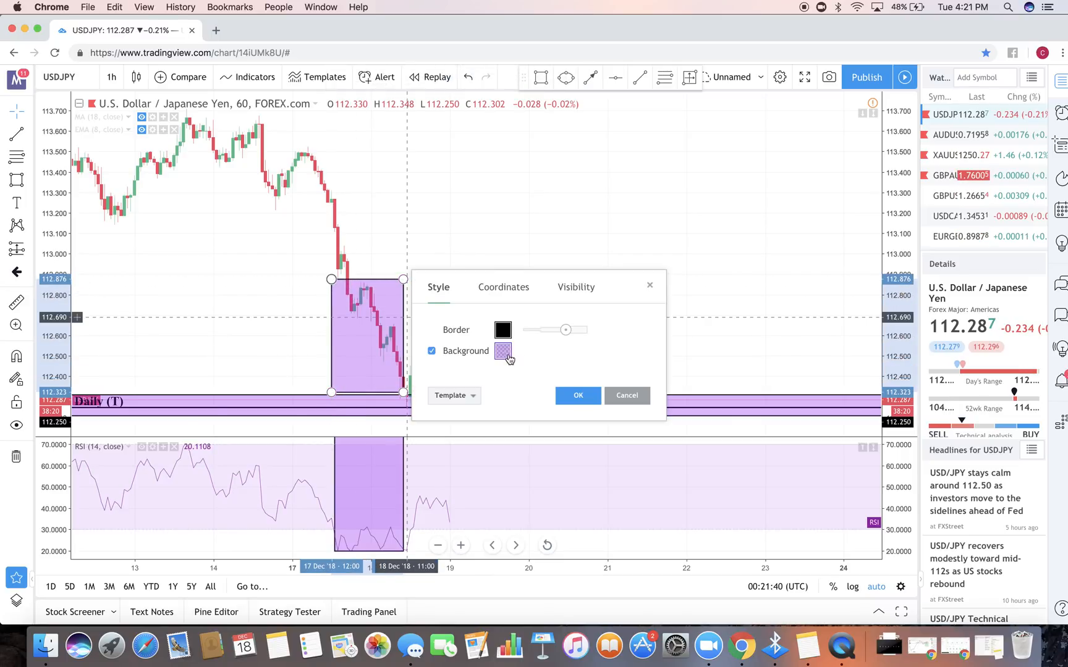
{"action": "left_click", "coordinate": [502, 352]}
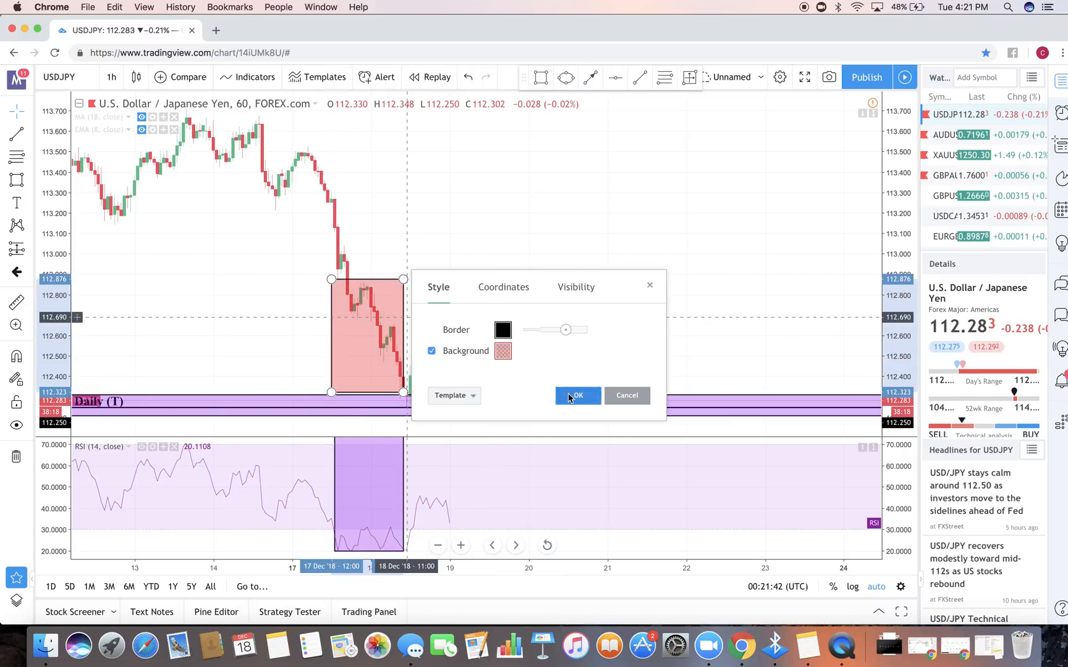
{"action": "left_click", "coordinate": [576, 395]}
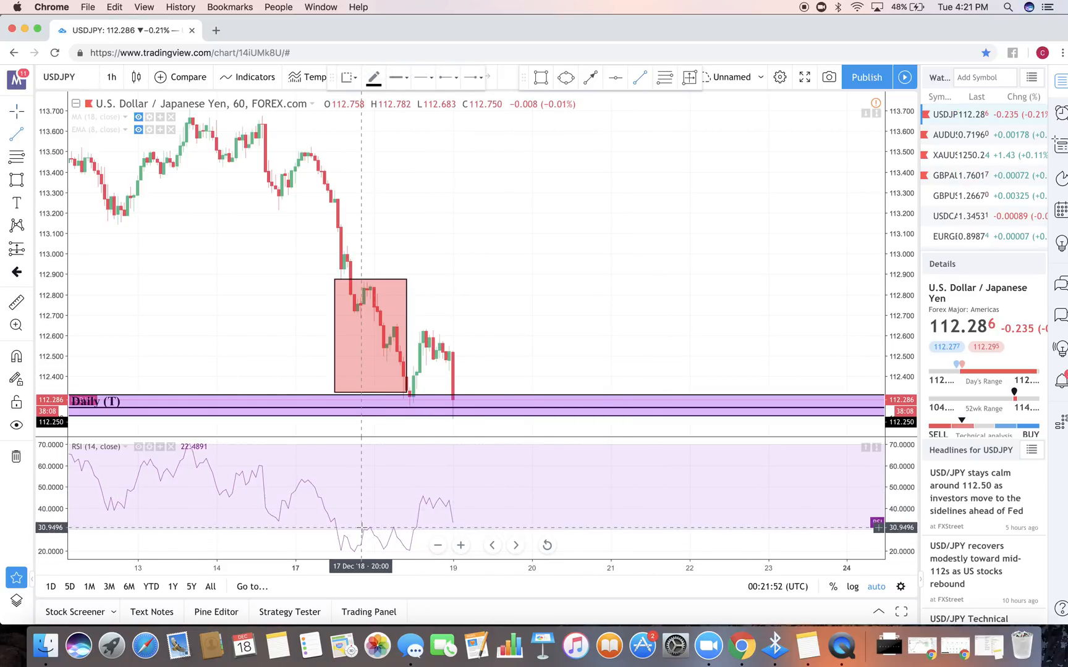
Draw a trendline across the RSI lows
{"action": "left_click_drag", "start_coordinate": [359, 528], "coordinate": [462, 528]}
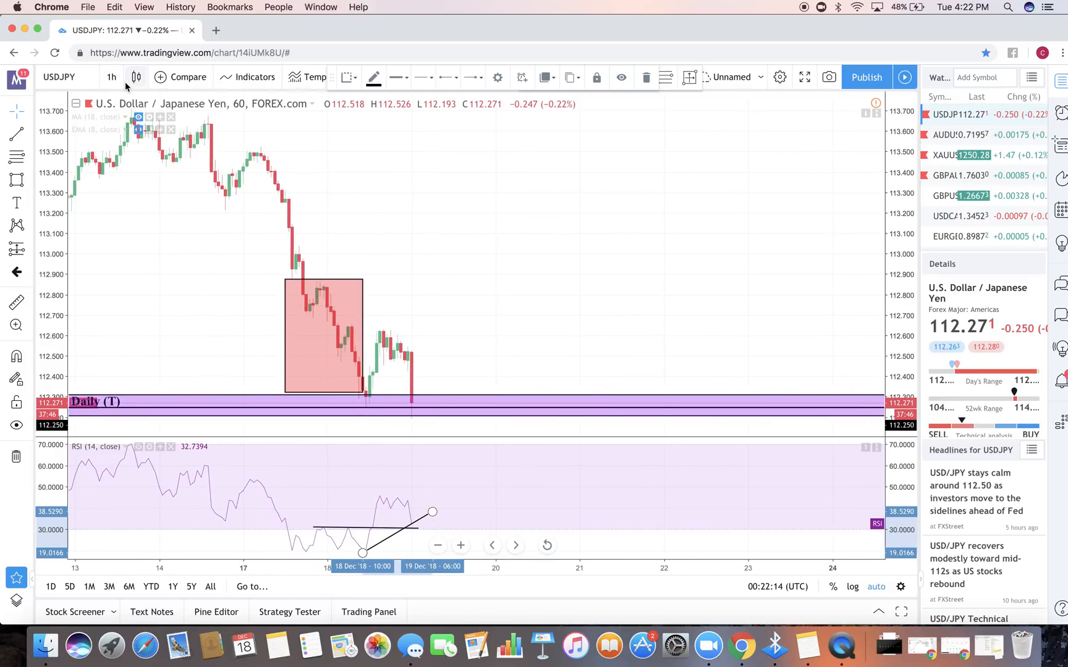
Switch to 30-minute candles and redraw the rising trendline under the RSI lows
{"action": "left_click", "coordinate": [111, 76]}
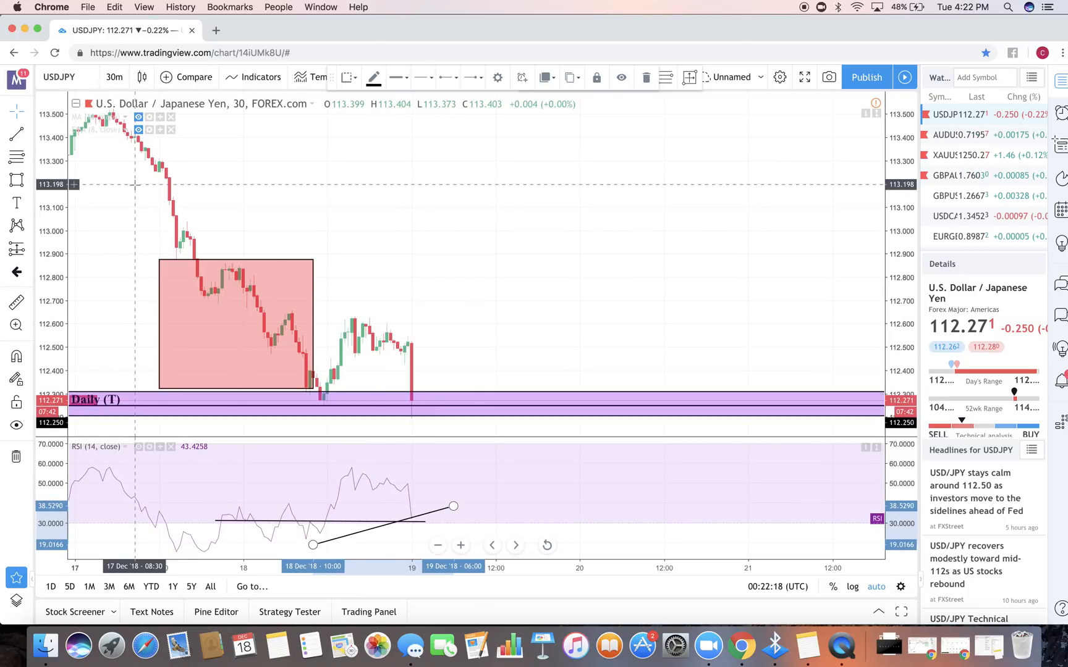
{"action": "mouse_move", "coordinate": [381, 496]}
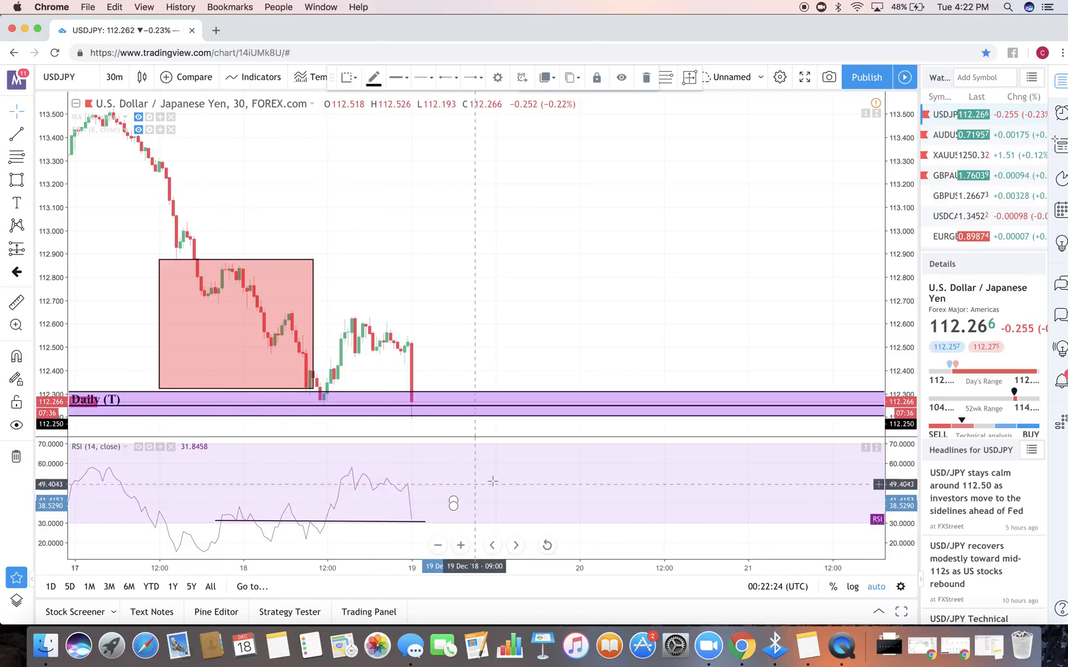
{"action": "left_click_drag", "start_coordinate": [216, 552], "coordinate": [453, 507]}
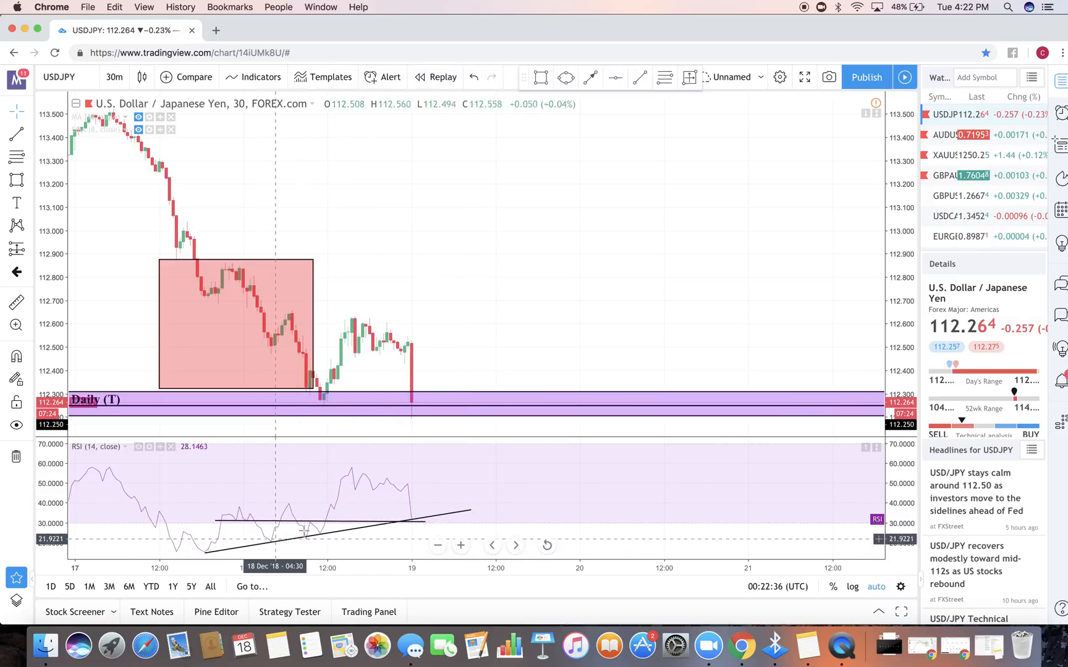
{"action": "mouse_move", "coordinate": [852, 394]}
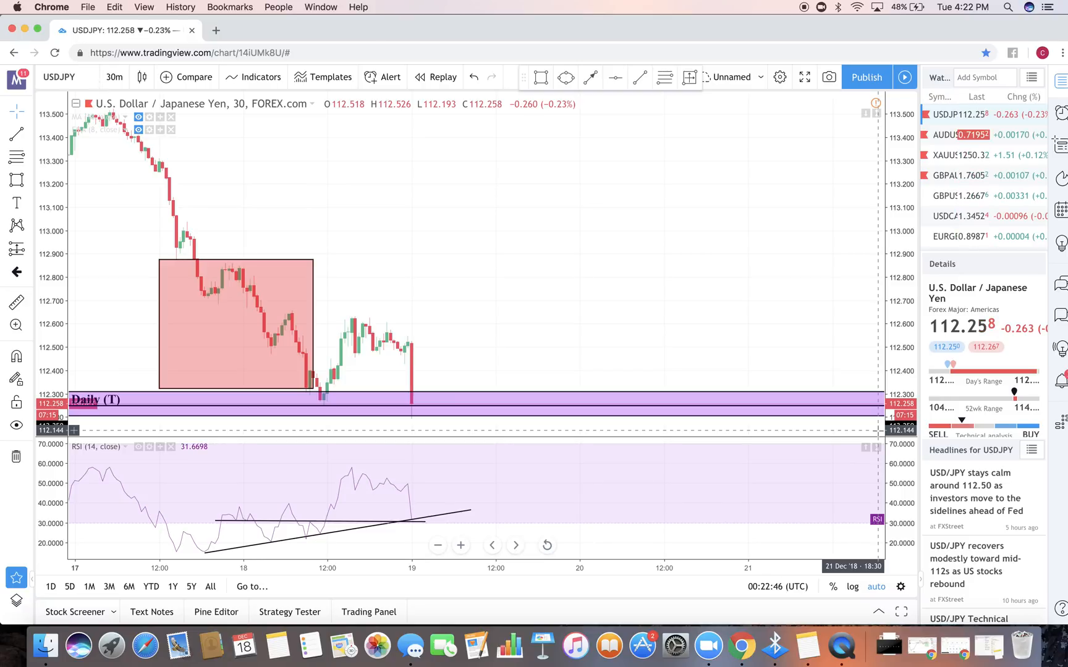
{"action": "mouse_move", "coordinate": [779, 447]}
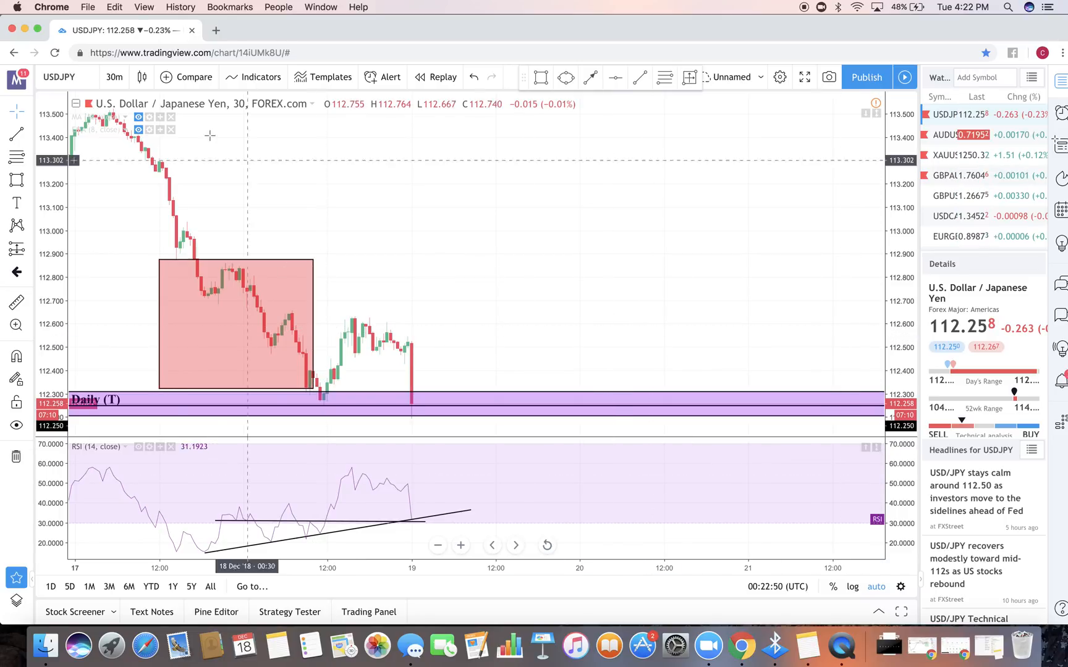
Step the chart through 15-minute and 1-hour intervals, ending on 4-hour candles
{"action": "left_click", "coordinate": [114, 76]}
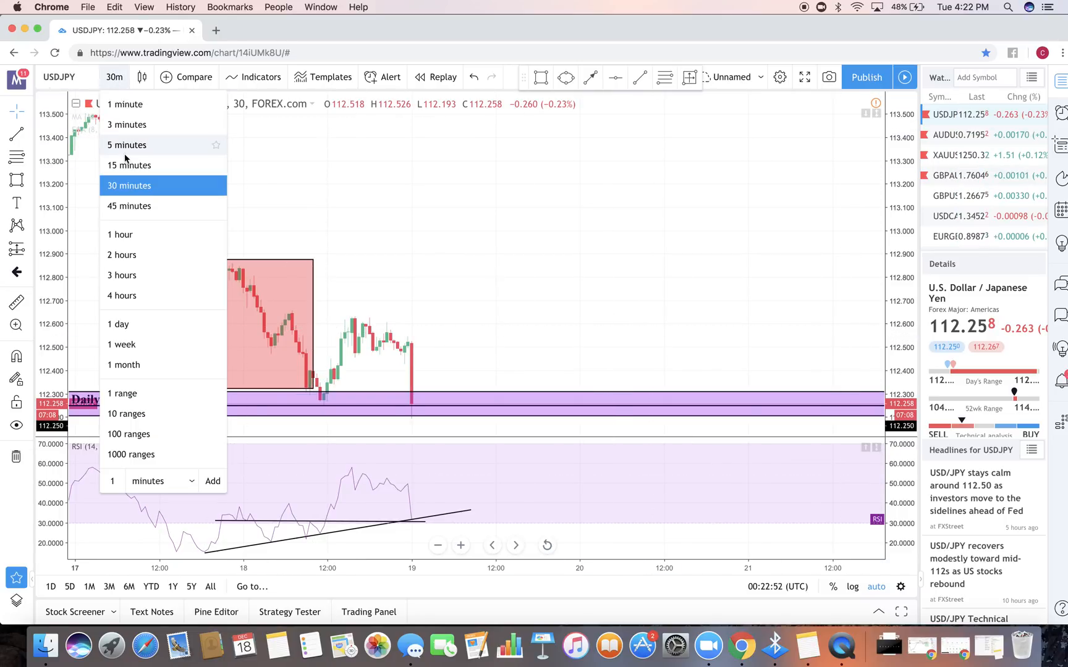
{"action": "left_click", "coordinate": [128, 165]}
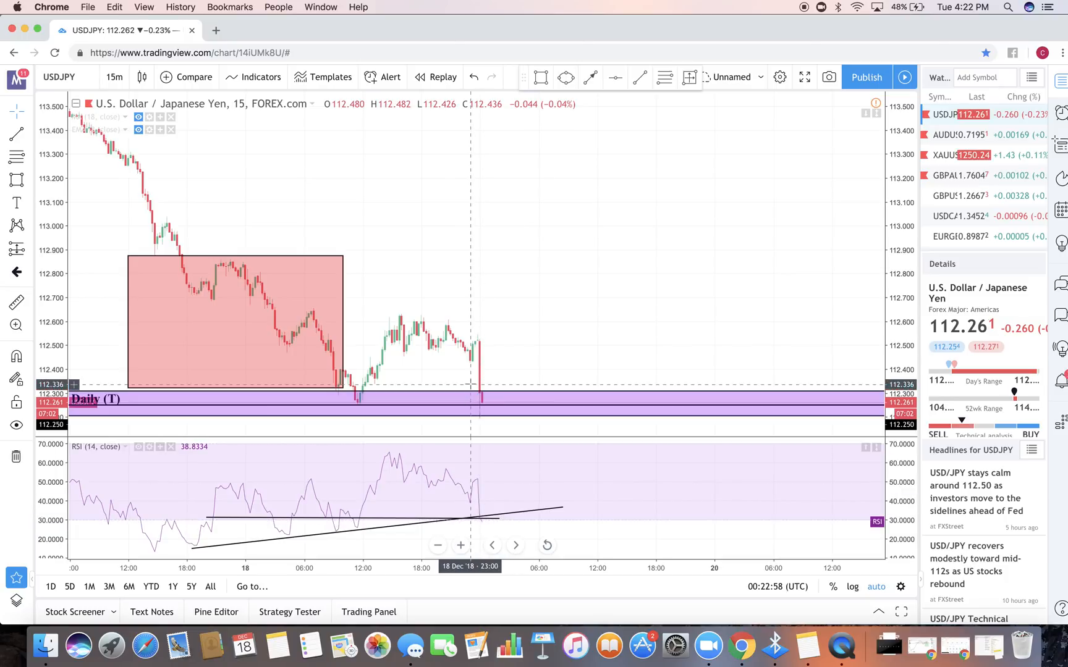
{"action": "mouse_move", "coordinate": [476, 346]}
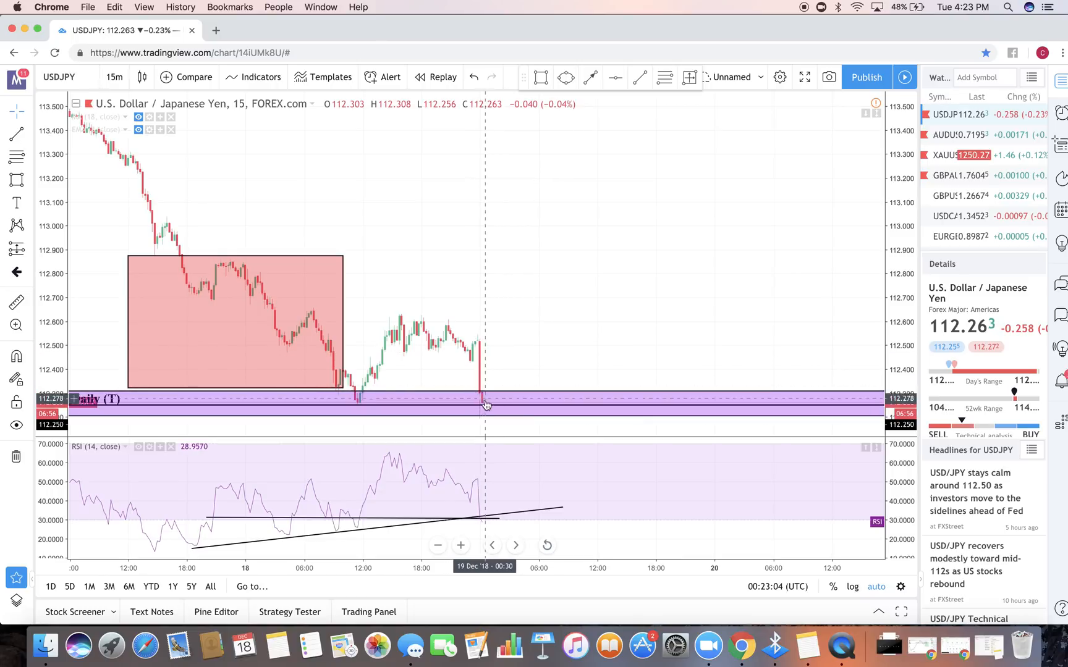
{"action": "left_click", "coordinate": [114, 76]}
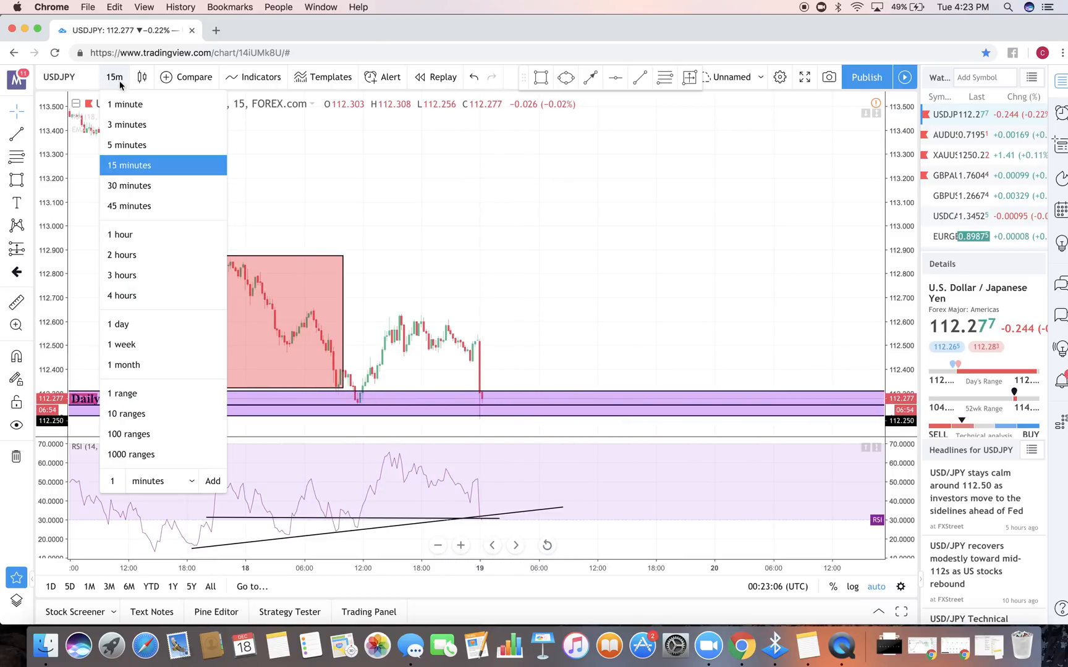
{"action": "left_click", "coordinate": [121, 234]}
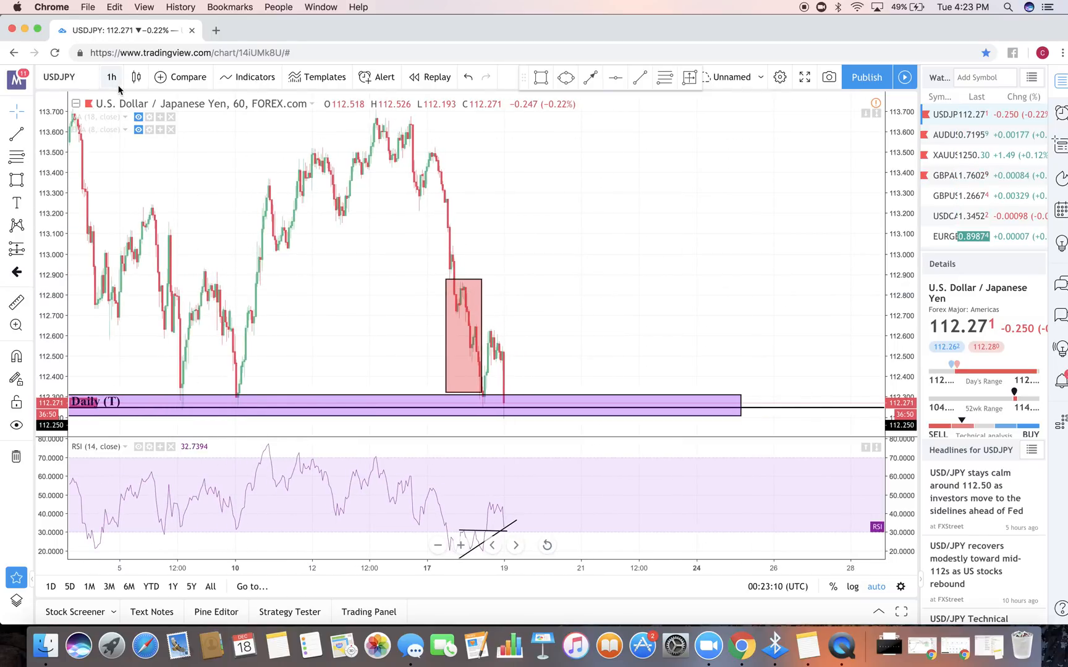
{"action": "left_click", "coordinate": [111, 76]}
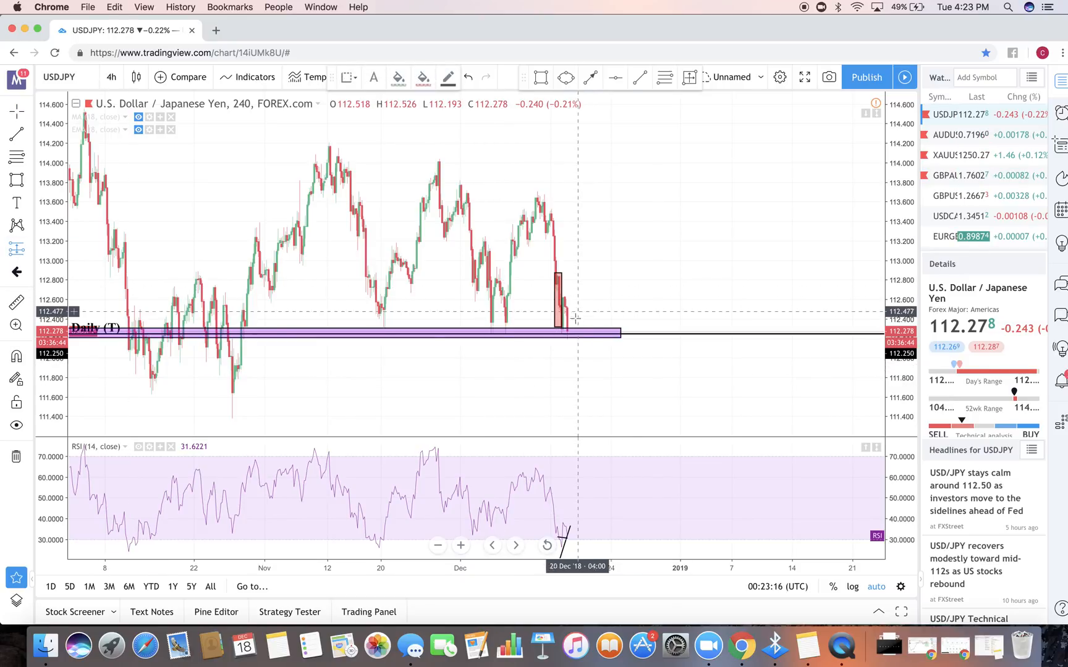
Place a long position on the support zone with a 113.049 target and 111.999 stop, editing its stop level ticks
{"action": "left_click", "coordinate": [582, 334]}
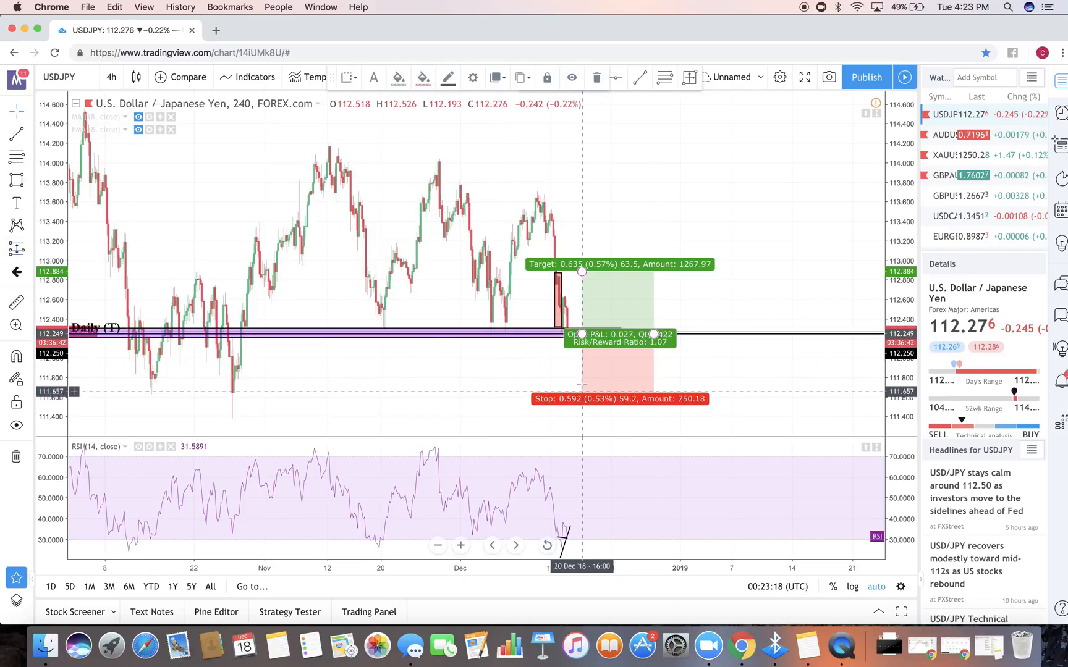
{"action": "left_click_drag", "start_coordinate": [73, 391], "coordinate": [73, 360]}
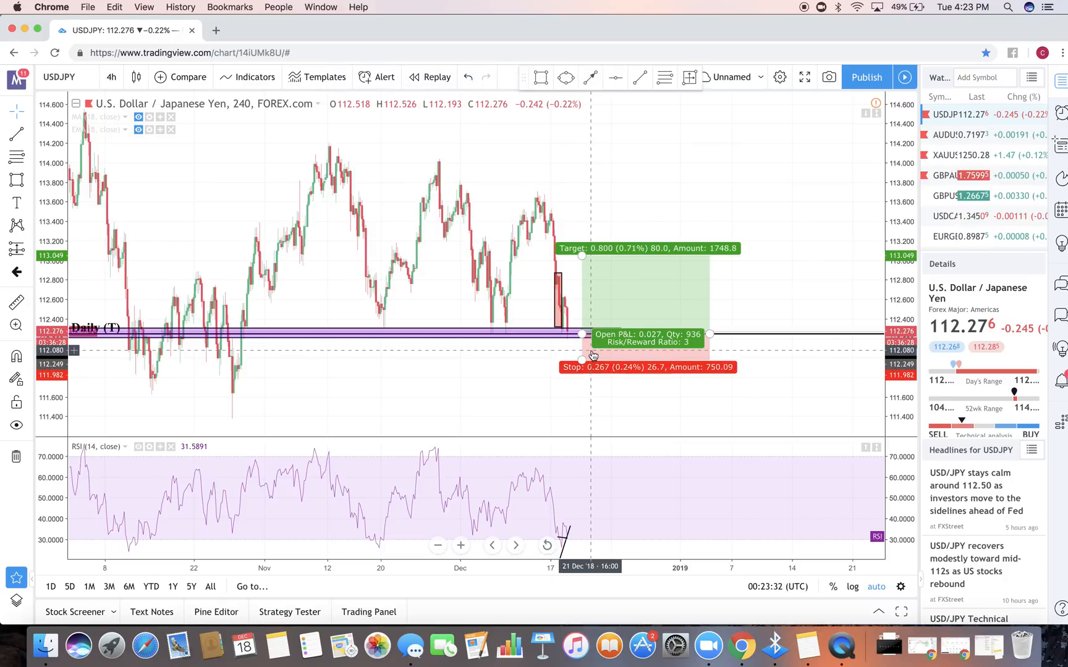
{"action": "double_click", "coordinate": [580, 356]}
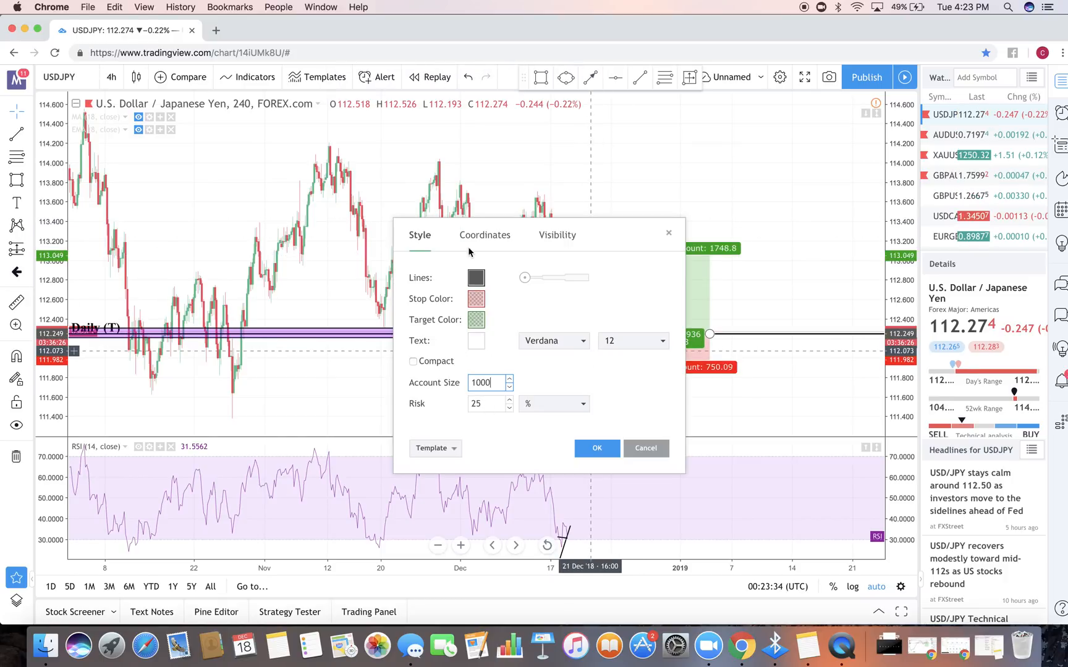
{"action": "left_click", "coordinate": [485, 235]}
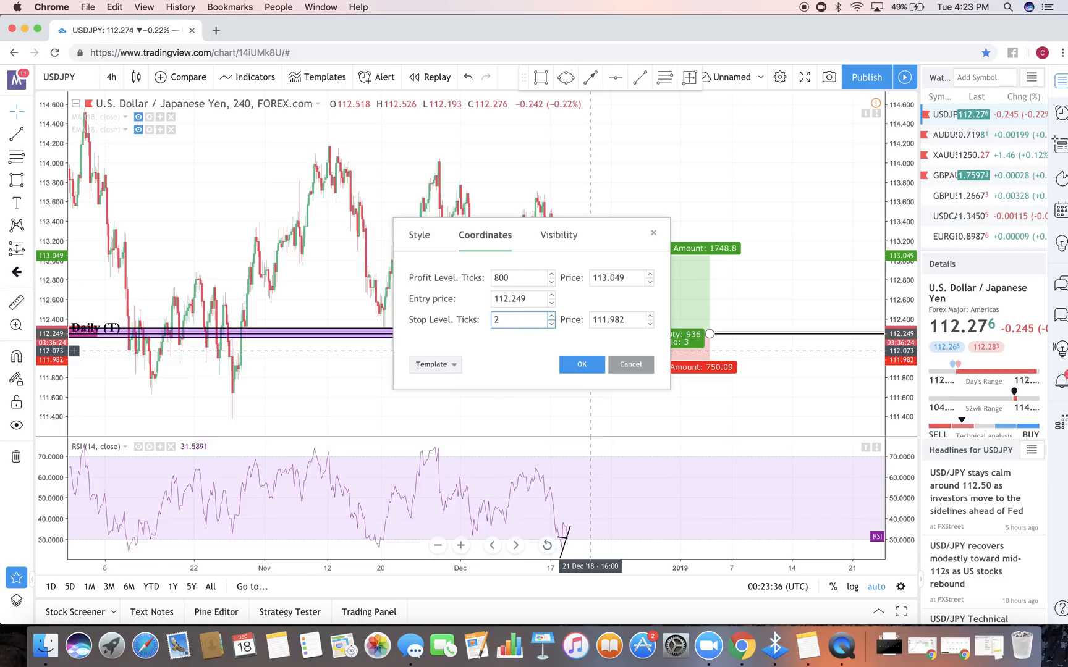
{"action": "left_click", "coordinate": [580, 364]}
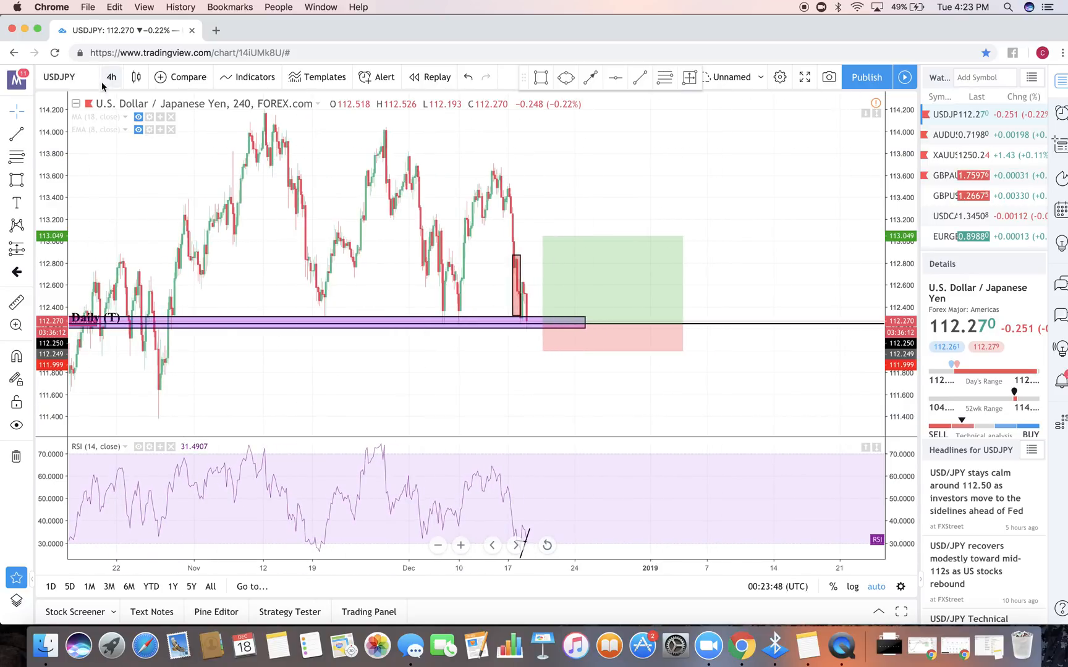
Step through 1-hour and 30-minute to daily candles and nudge the long position's entry to a 3.2 ratio
{"action": "left_click", "coordinate": [111, 76]}
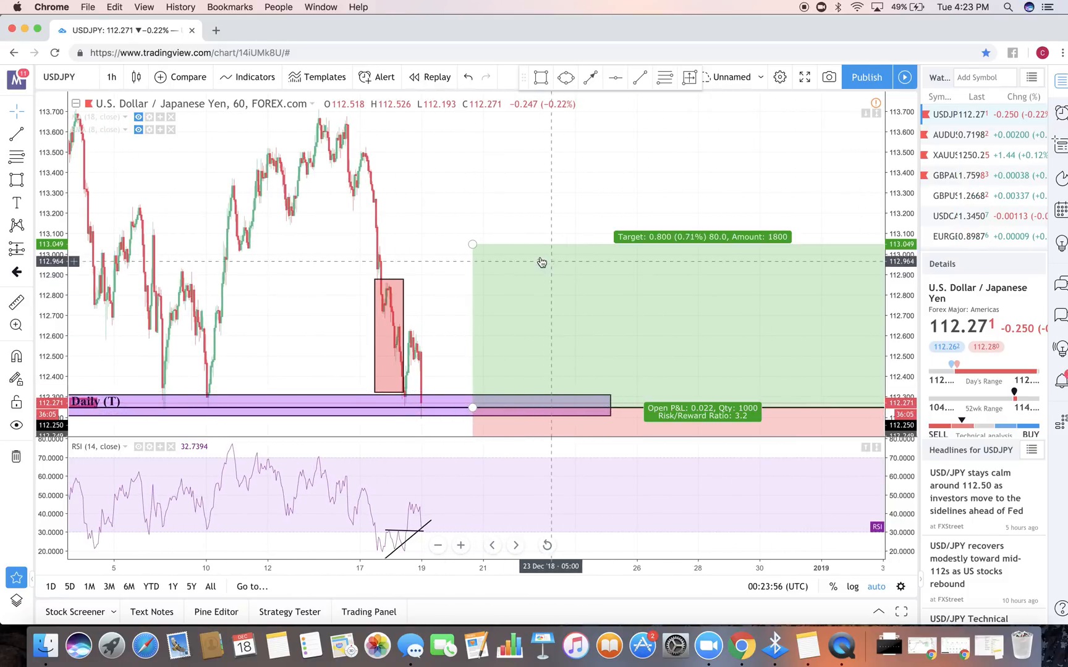
{"action": "left_click", "coordinate": [111, 76]}
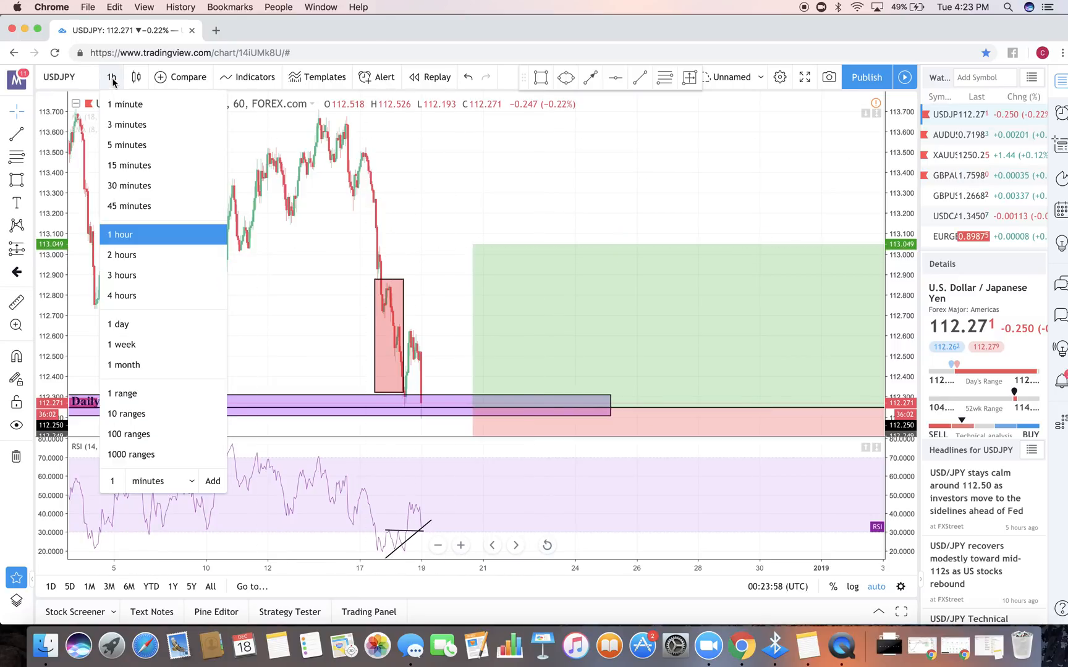
{"action": "left_click", "coordinate": [128, 186]}
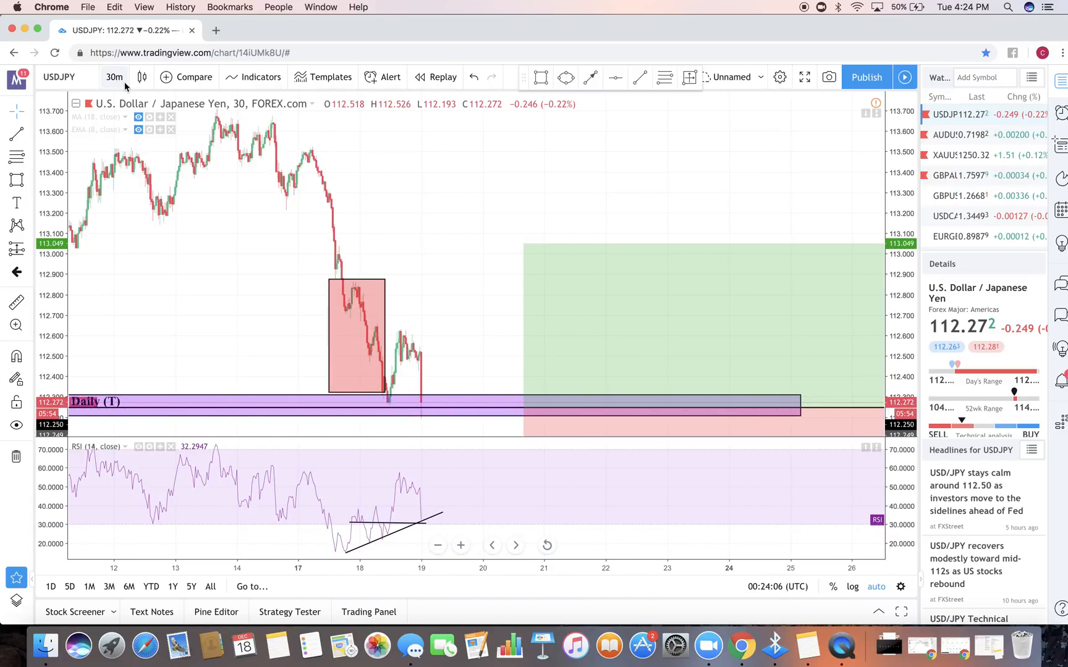
{"action": "left_click", "coordinate": [114, 76]}
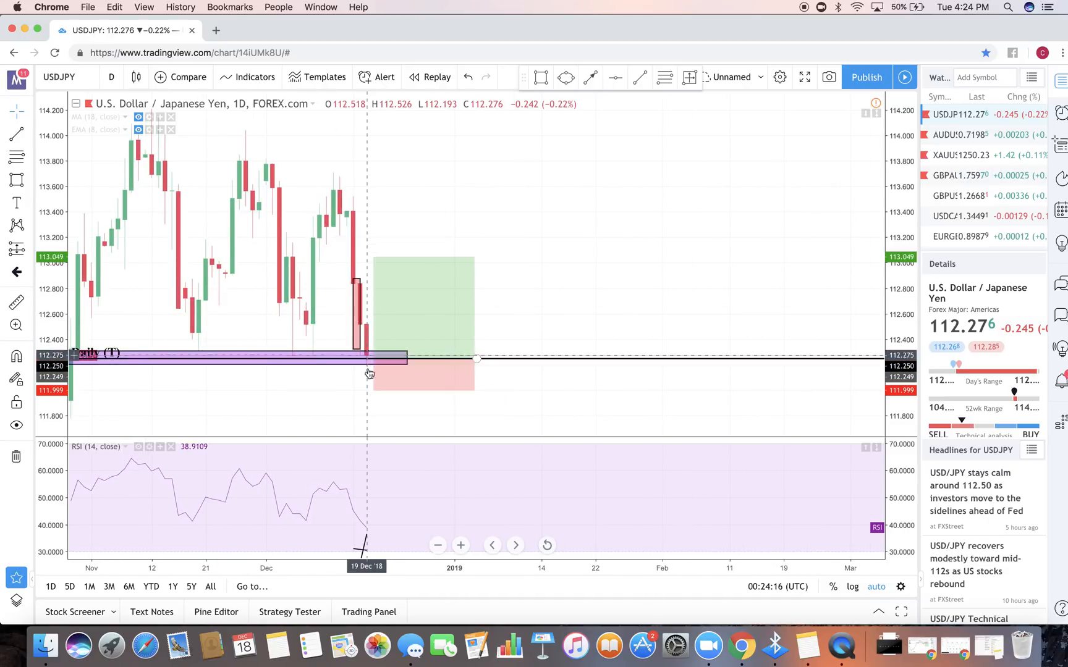
{"action": "left_click_drag", "start_coordinate": [370, 373], "coordinate": [369, 365]}
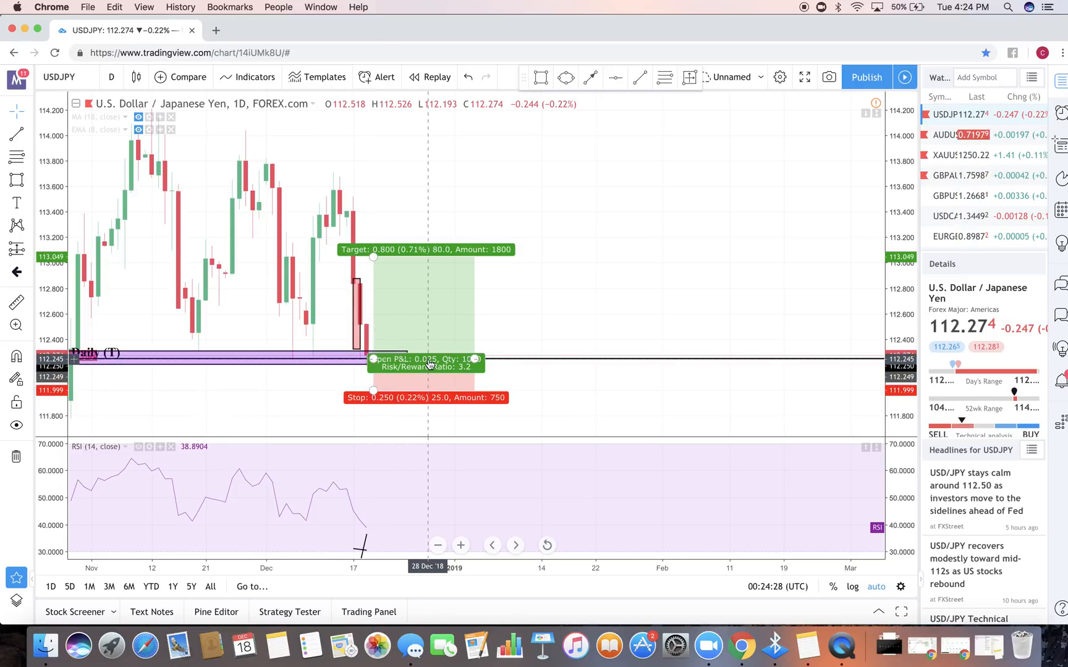
{"action": "mouse_move", "coordinate": [455, 354]}
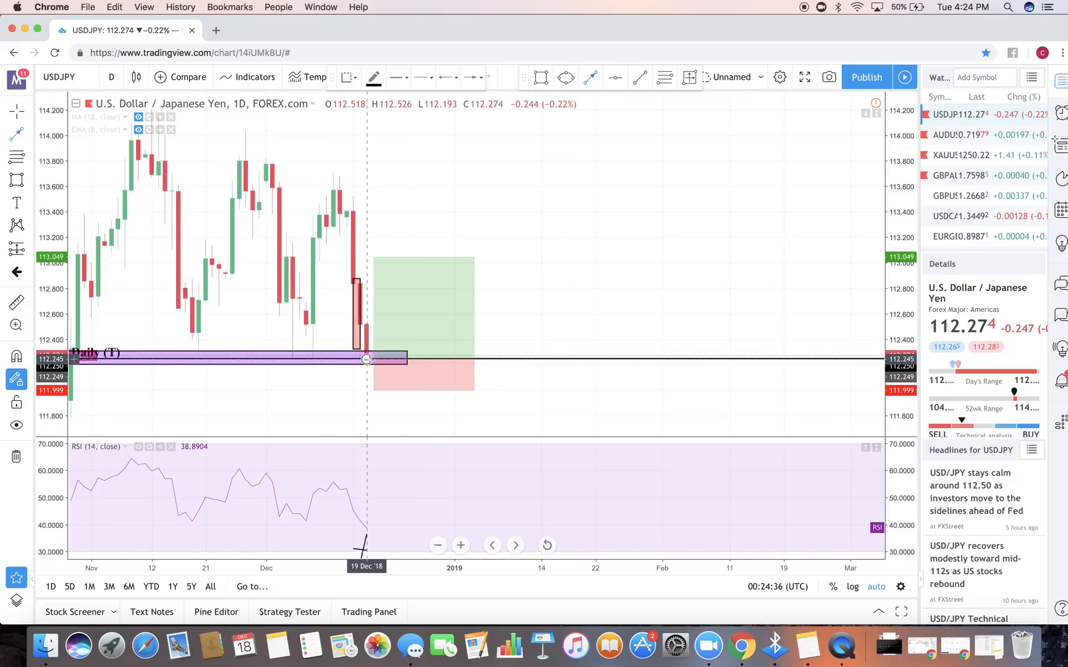
Draw the bearish dip-then-breakdown arrows and circle the support-zone touches with a blue ellipse
{"action": "left_click_drag", "start_coordinate": [366, 359], "coordinate": [421, 359]}
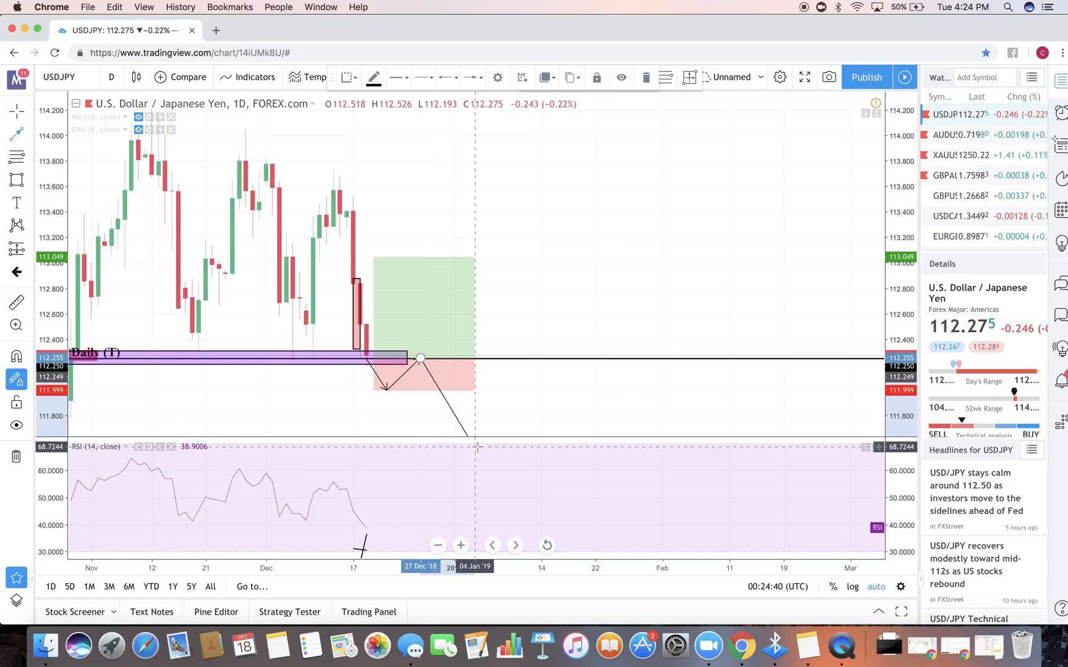
{"action": "left_click_drag", "start_coordinate": [420, 357], "coordinate": [427, 273]}
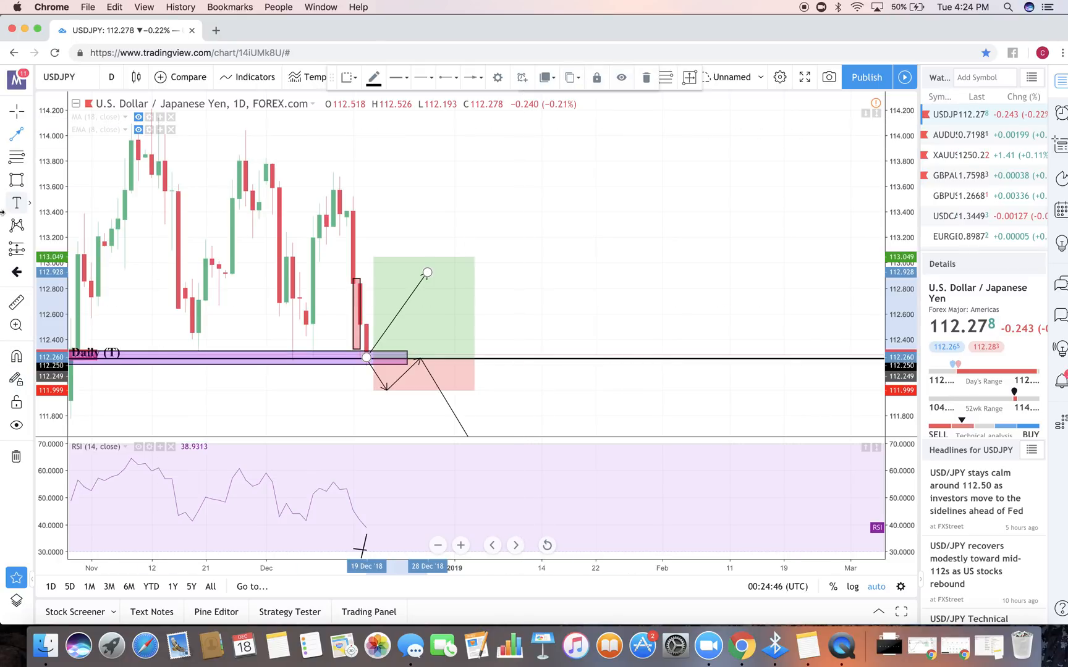
{"action": "left_click", "coordinate": [17, 179]}
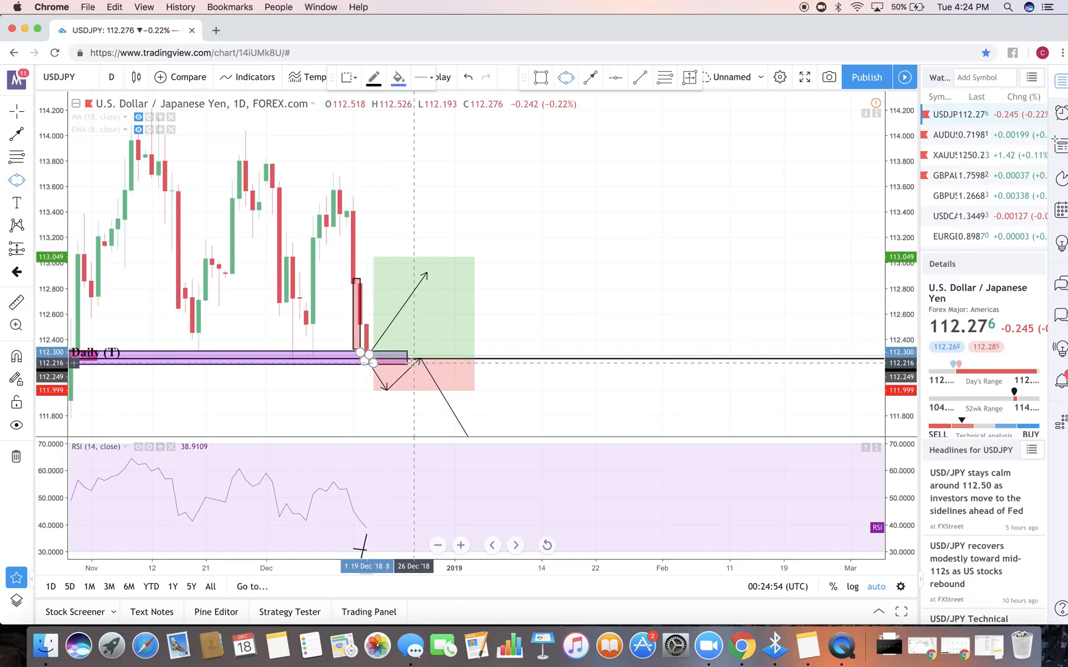
{"action": "left_click_drag", "start_coordinate": [368, 358], "coordinate": [419, 360]}
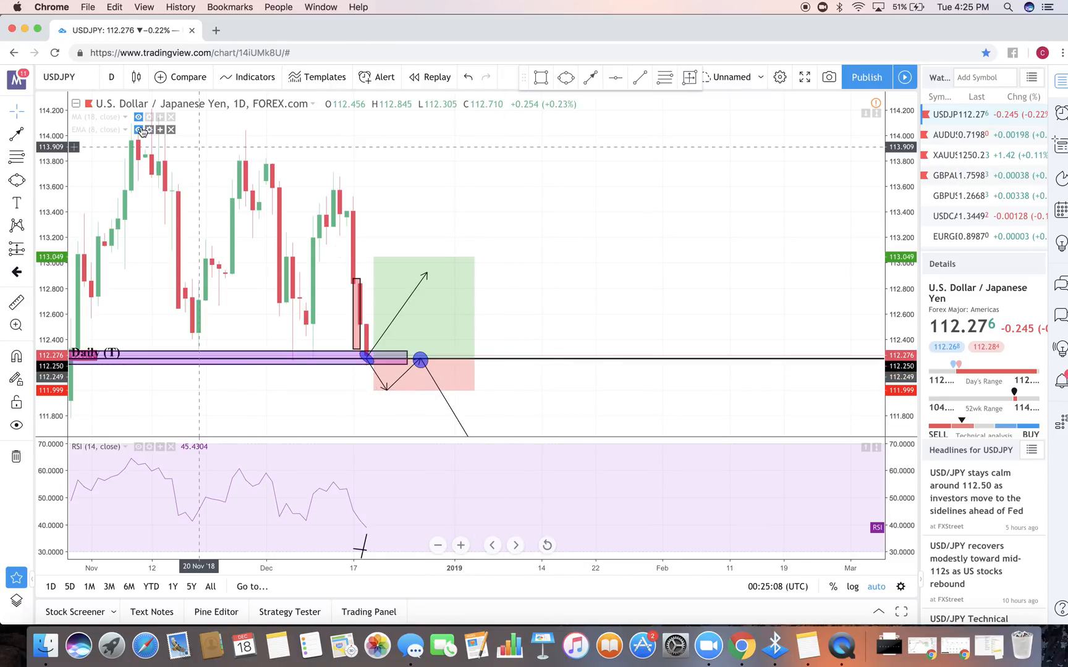
Switch the USD/JPY chart interval back to 1 hour
{"action": "left_click", "coordinate": [111, 76]}
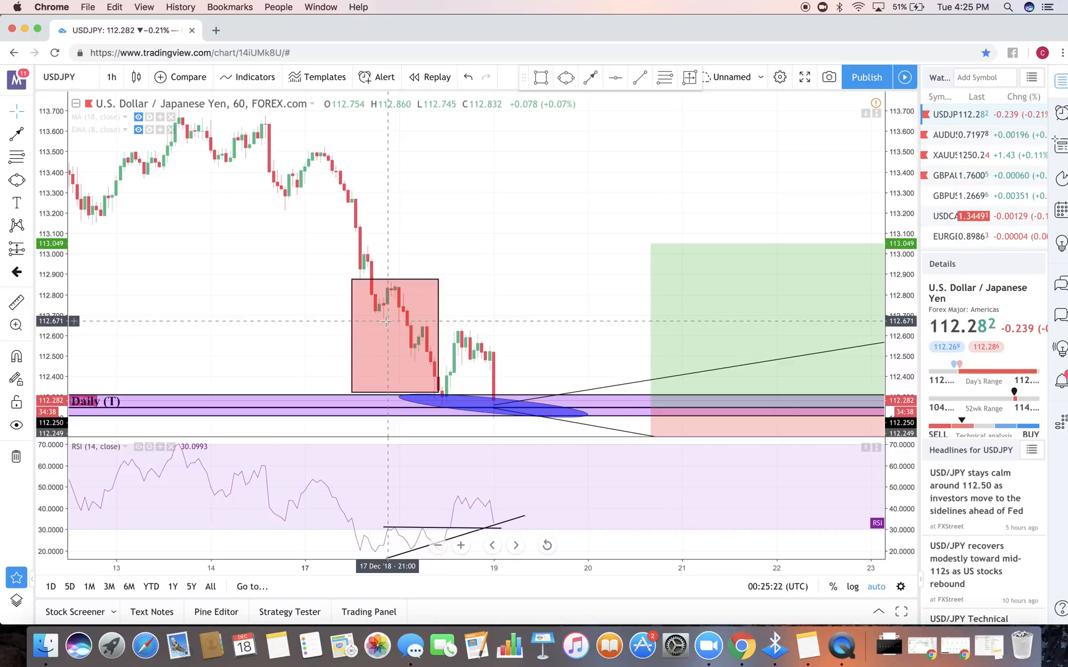
{"action": "mouse_move", "coordinate": [239, 187]}
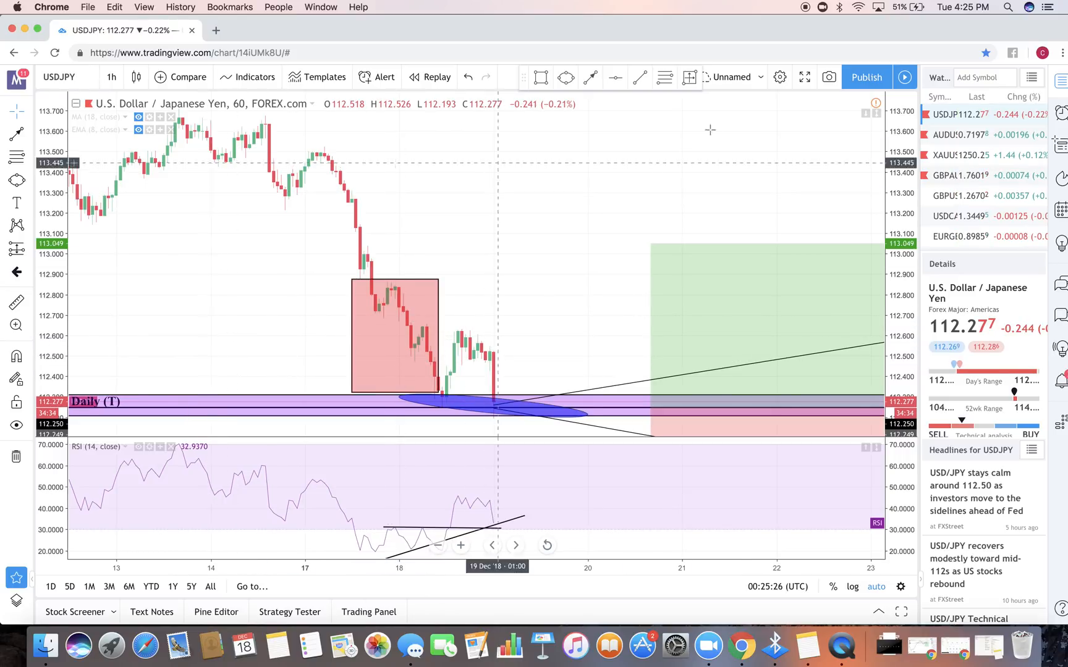
{"action": "mouse_move", "coordinate": [1014, 29]}
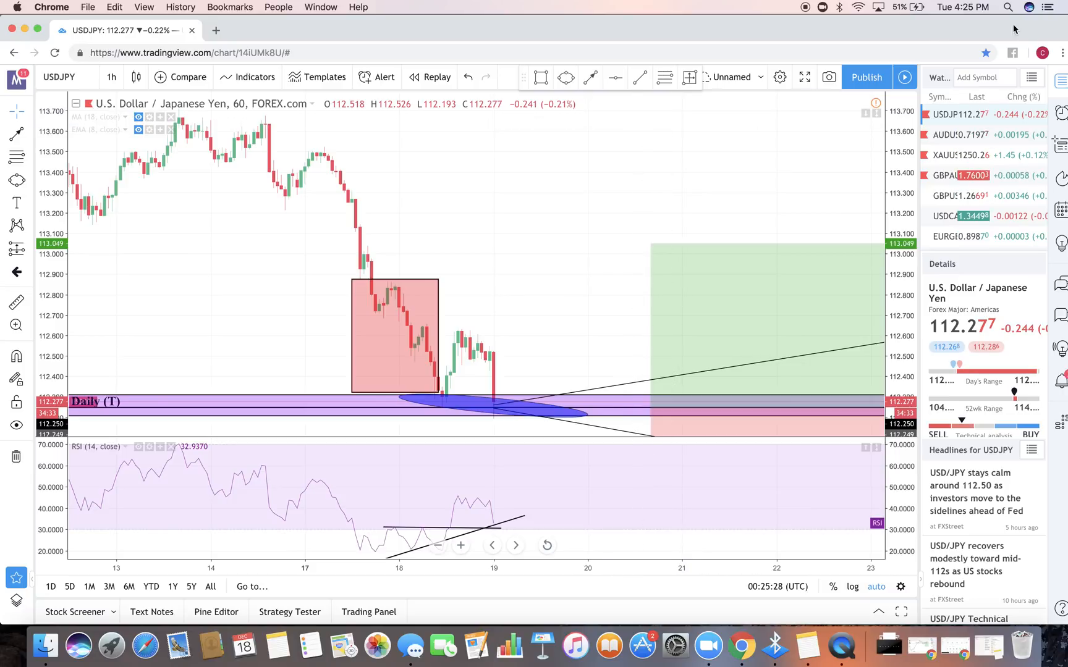